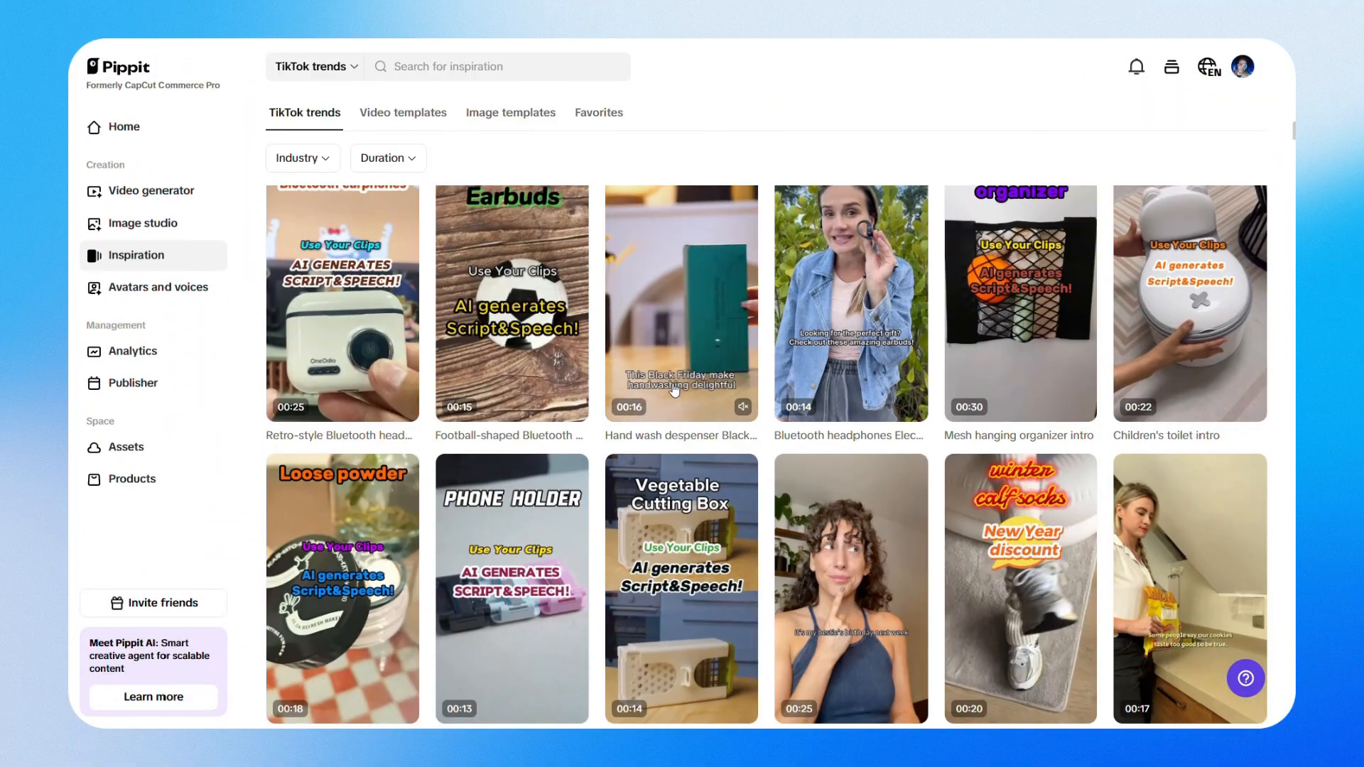
Preview a hand wash Black Friday template, then generate videos from the ZHIYUN gimbal Amazon link.
{"action": "left_click", "coordinate": [681, 303]}
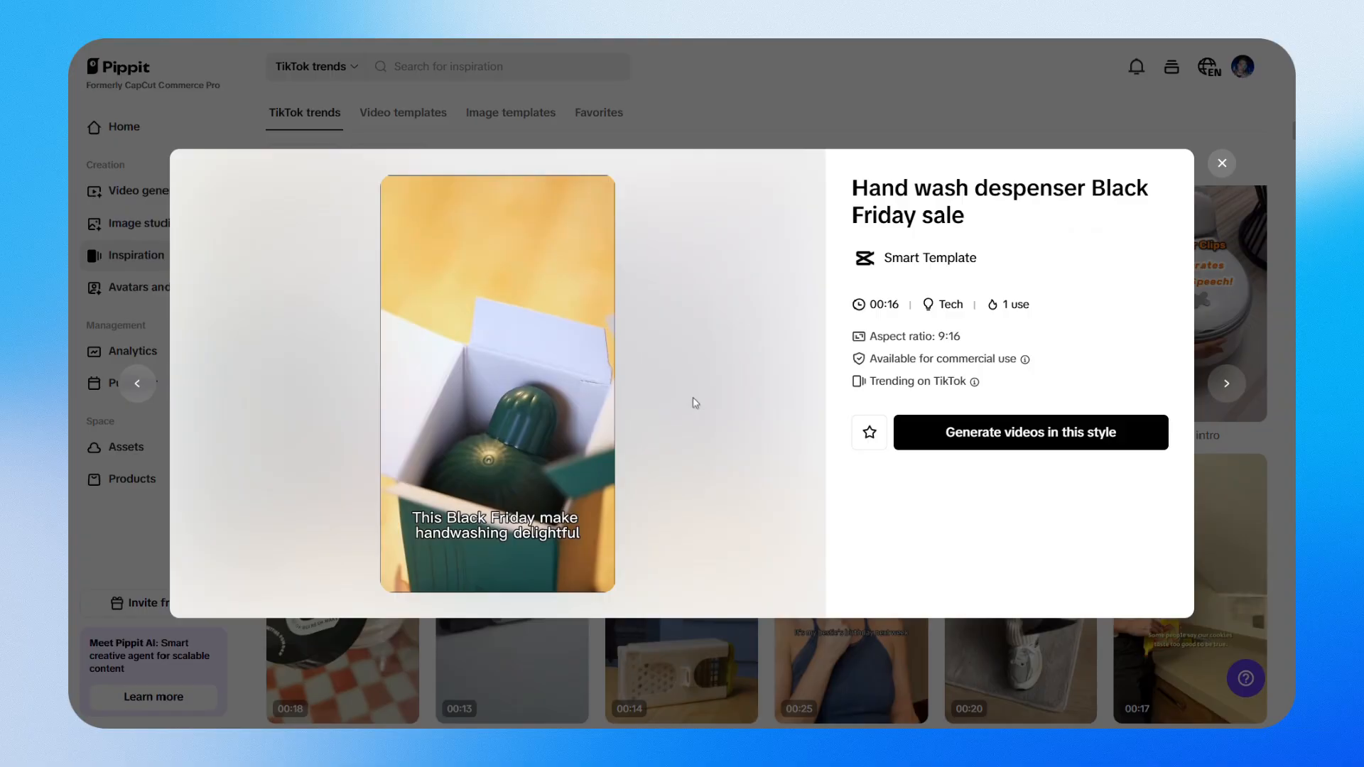
{"action": "left_click", "coordinate": [143, 222]}
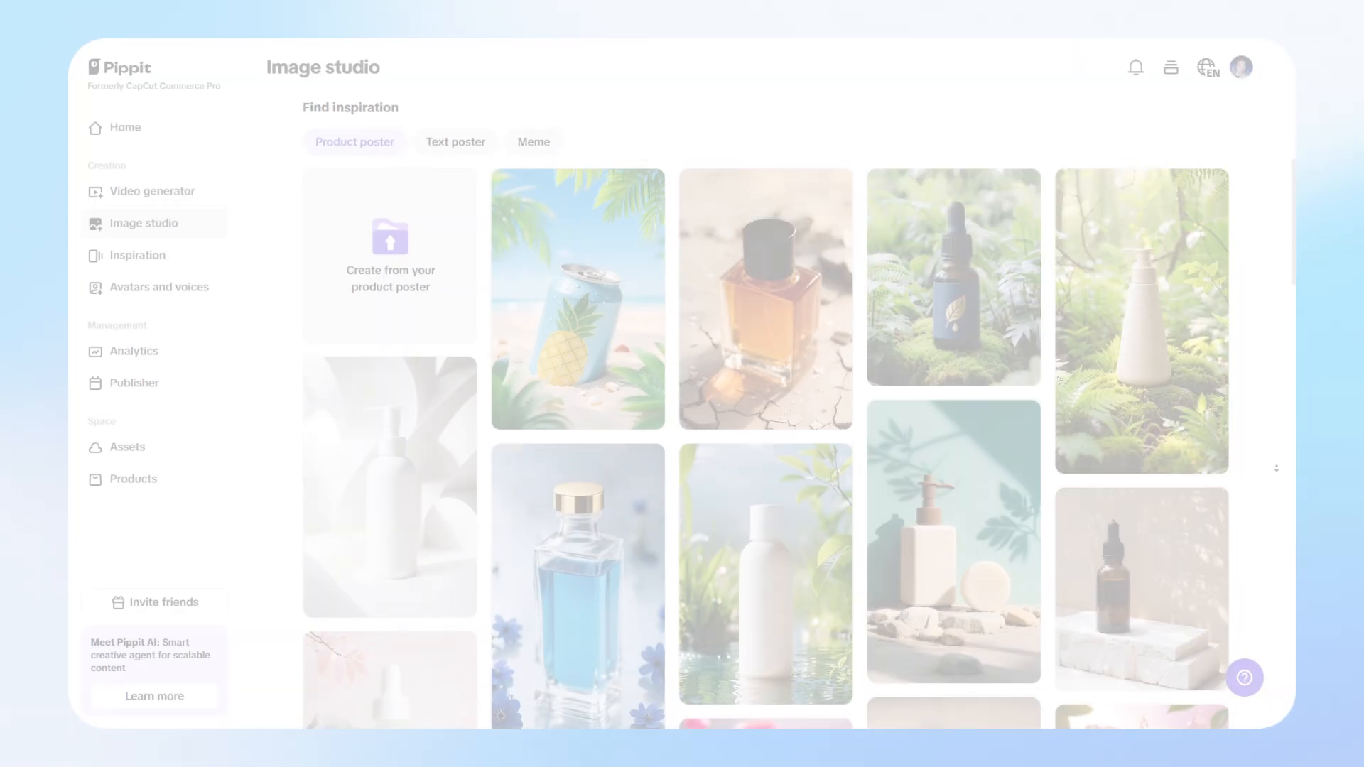
{"action": "scroll", "scroll_direction": "down", "scroll_amount": 3}
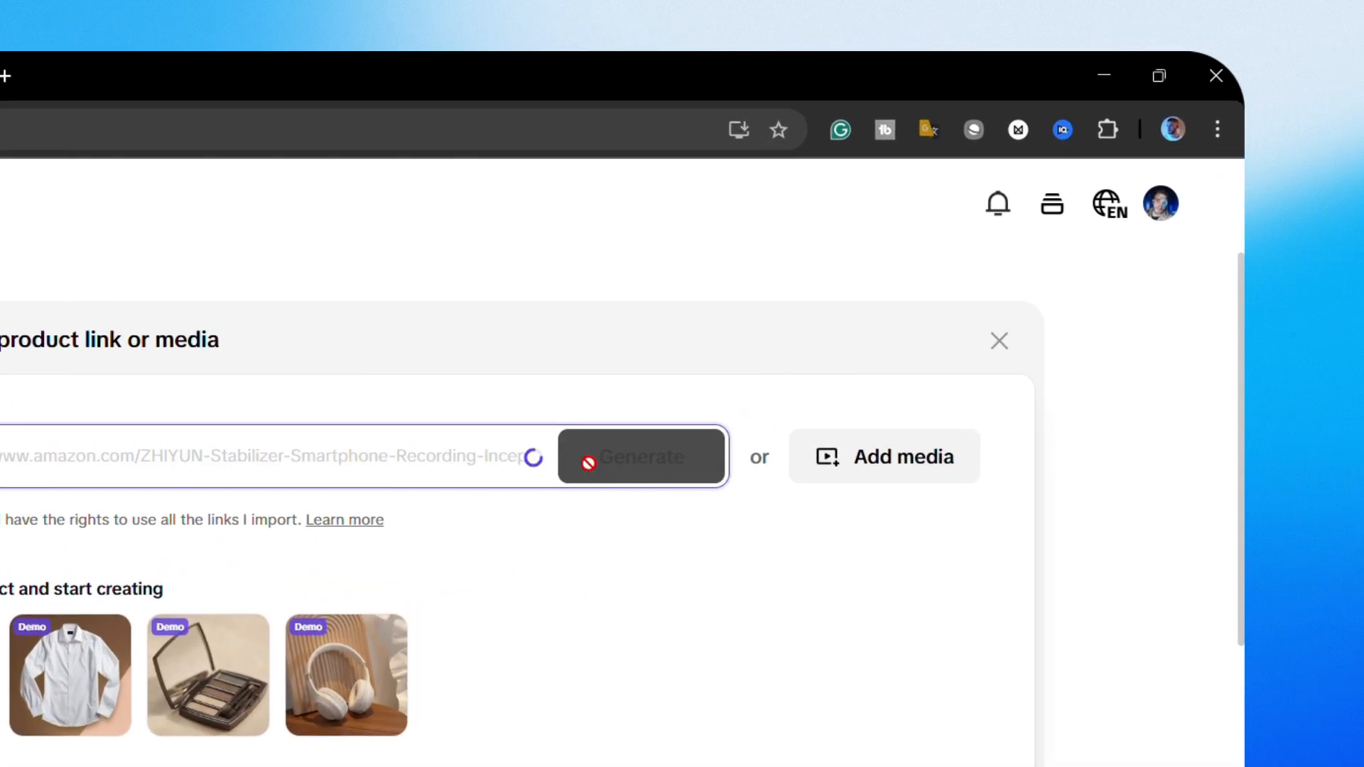
{"action": "left_click", "coordinate": [641, 457]}
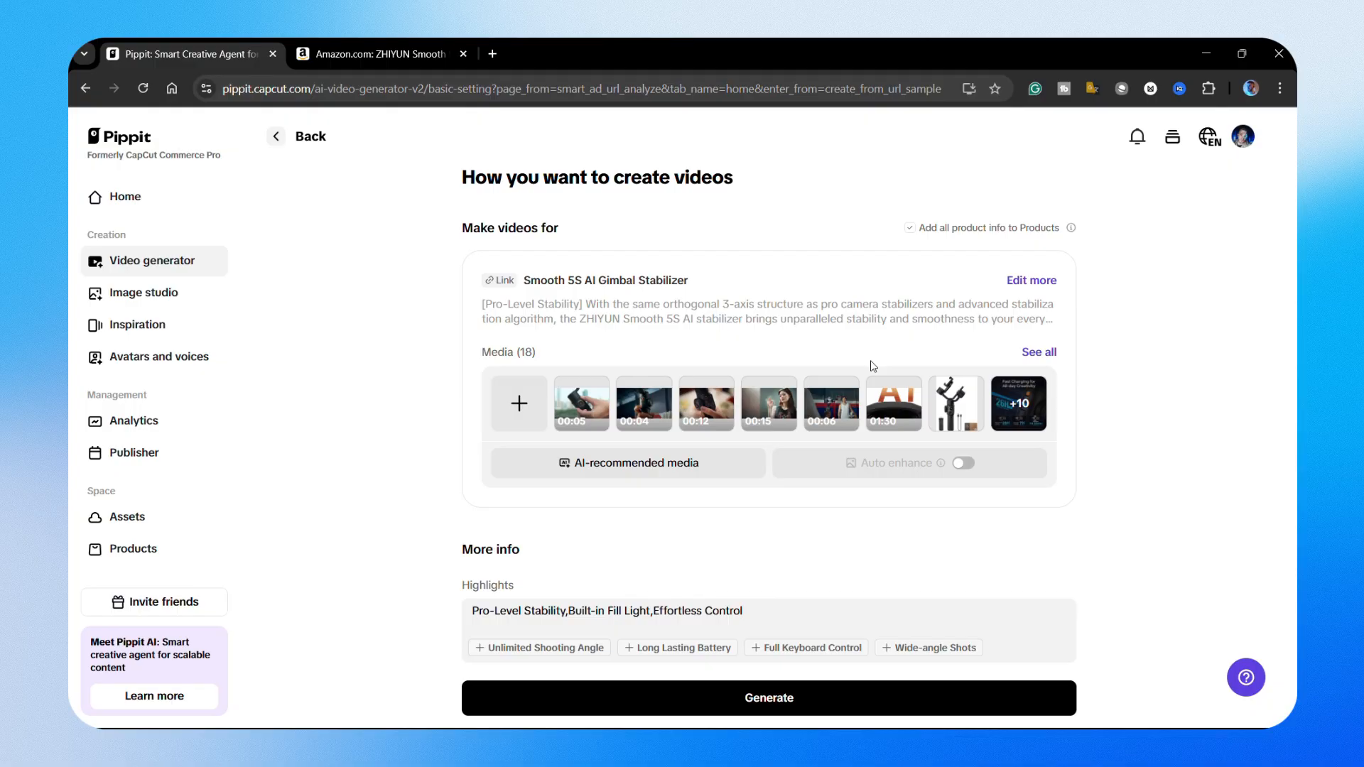
Upload clips 1–4 from the computer into the gimbal product's media, making 22 items.
{"action": "left_click", "coordinate": [518, 403]}
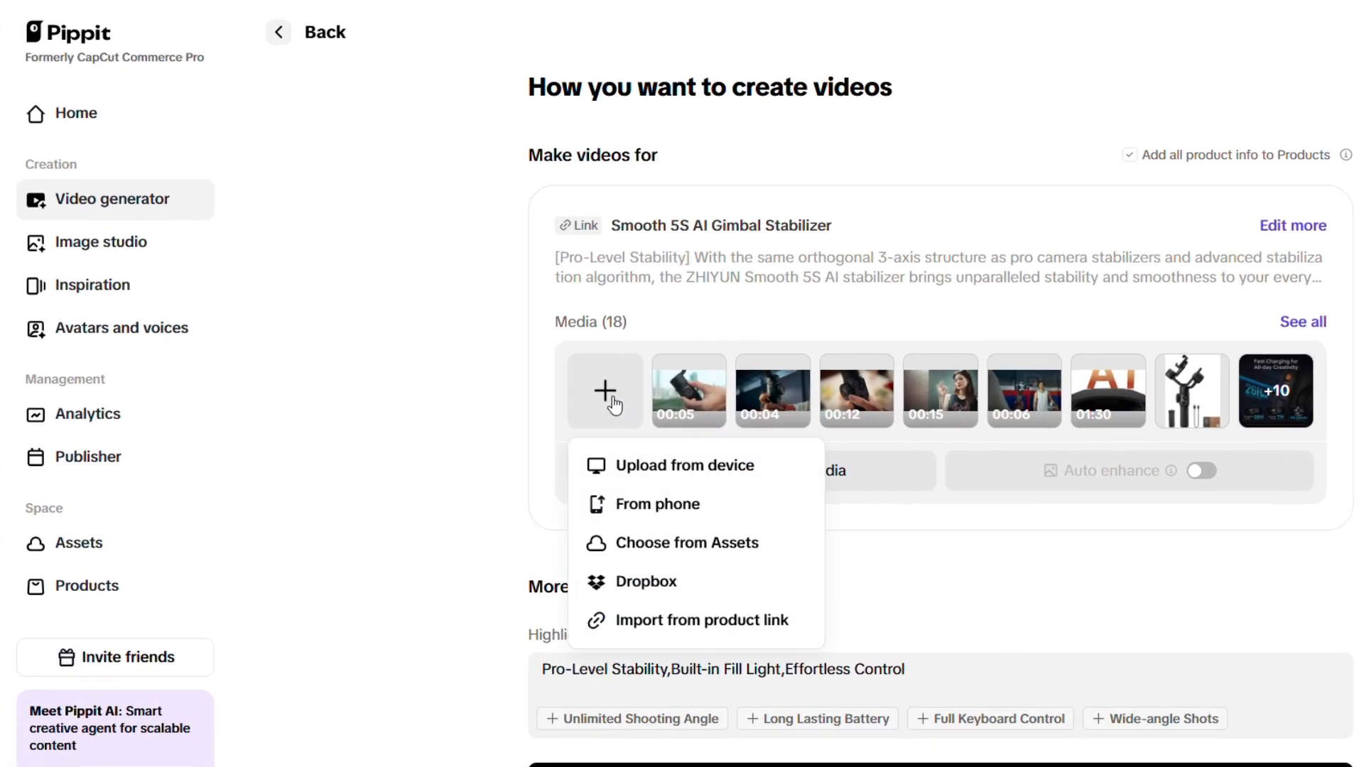
{"action": "left_click", "coordinate": [684, 465]}
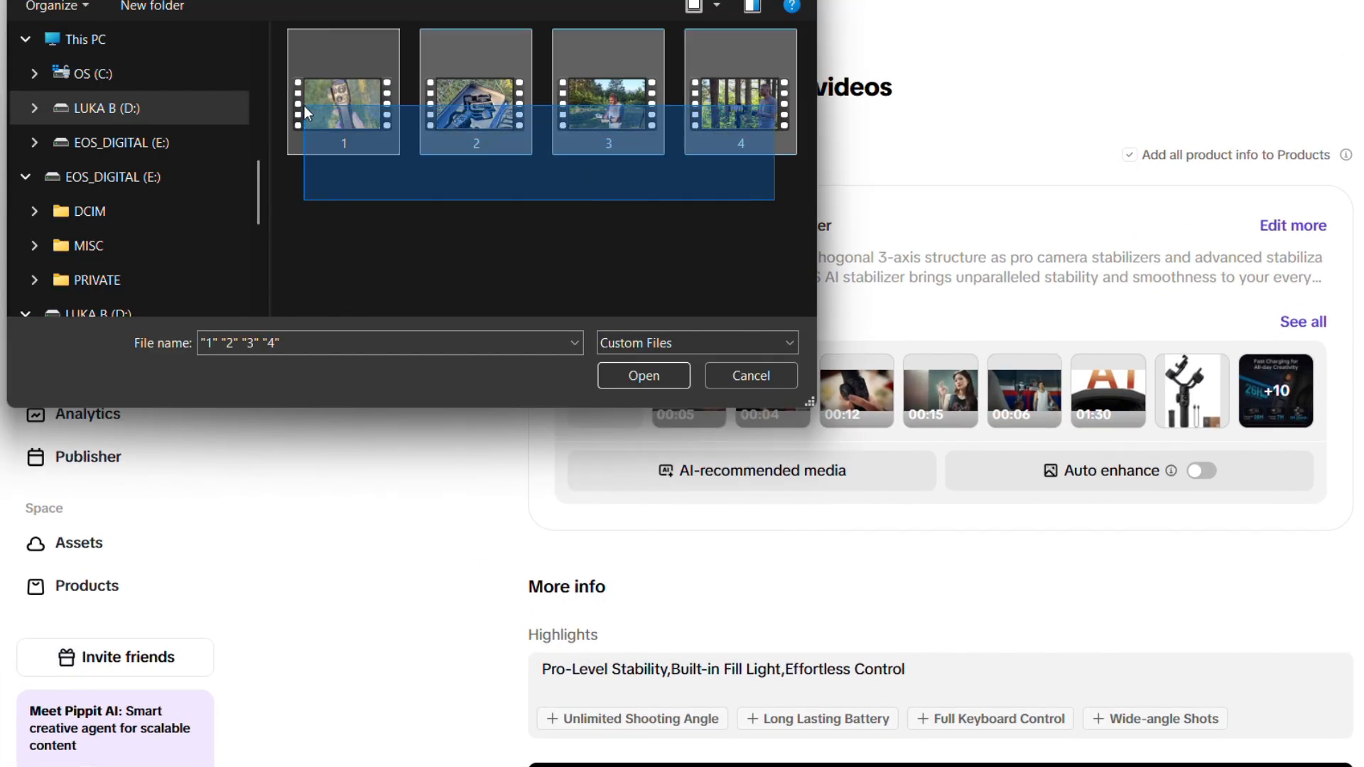
{"action": "left_click", "coordinate": [643, 375]}
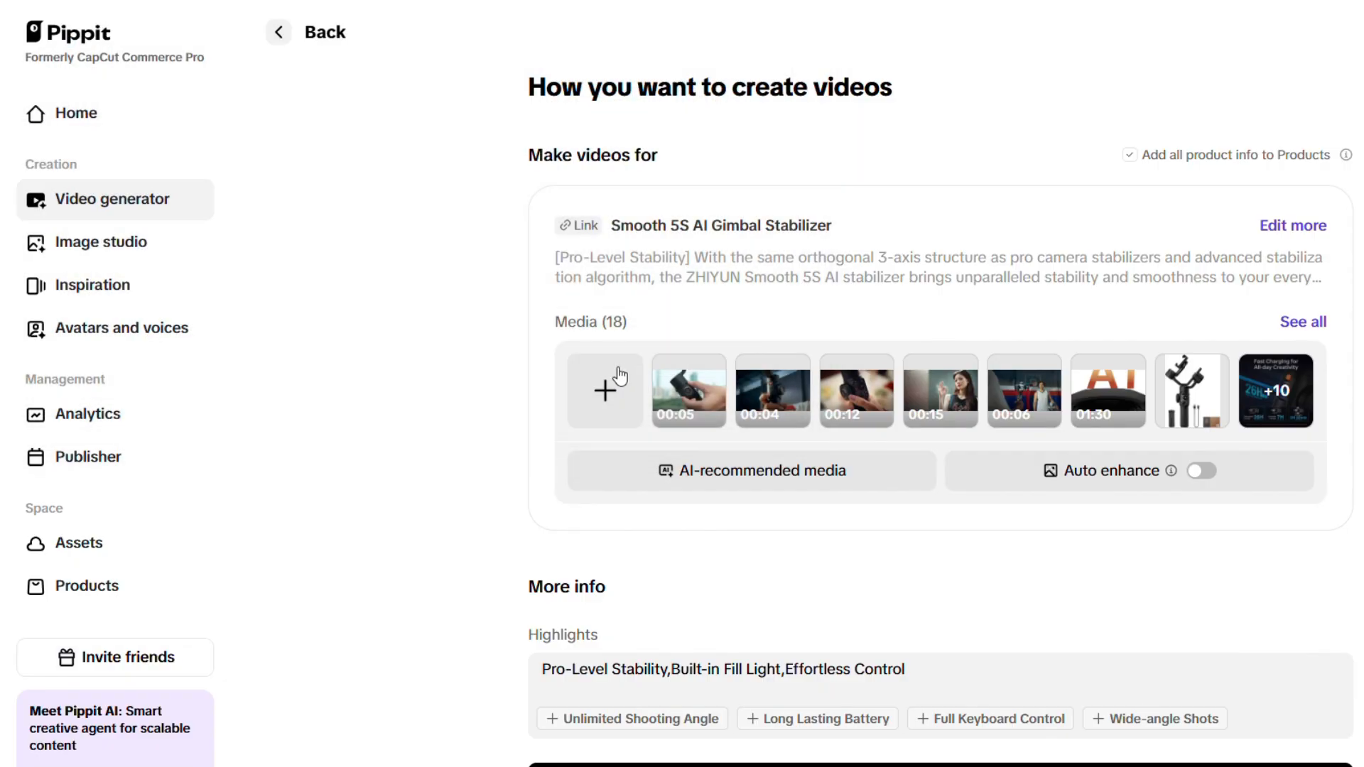
{"action": "left_click", "coordinate": [604, 390]}
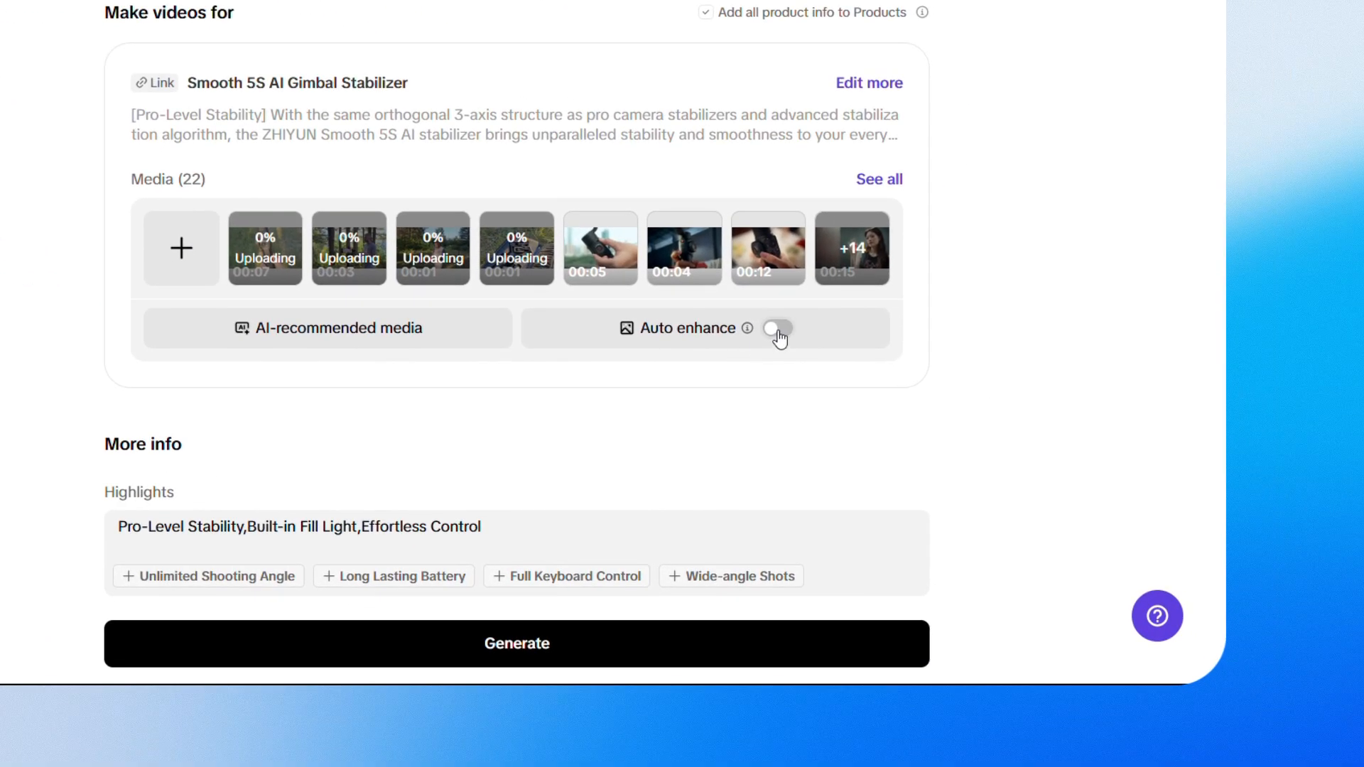
{"action": "left_click", "coordinate": [776, 329]}
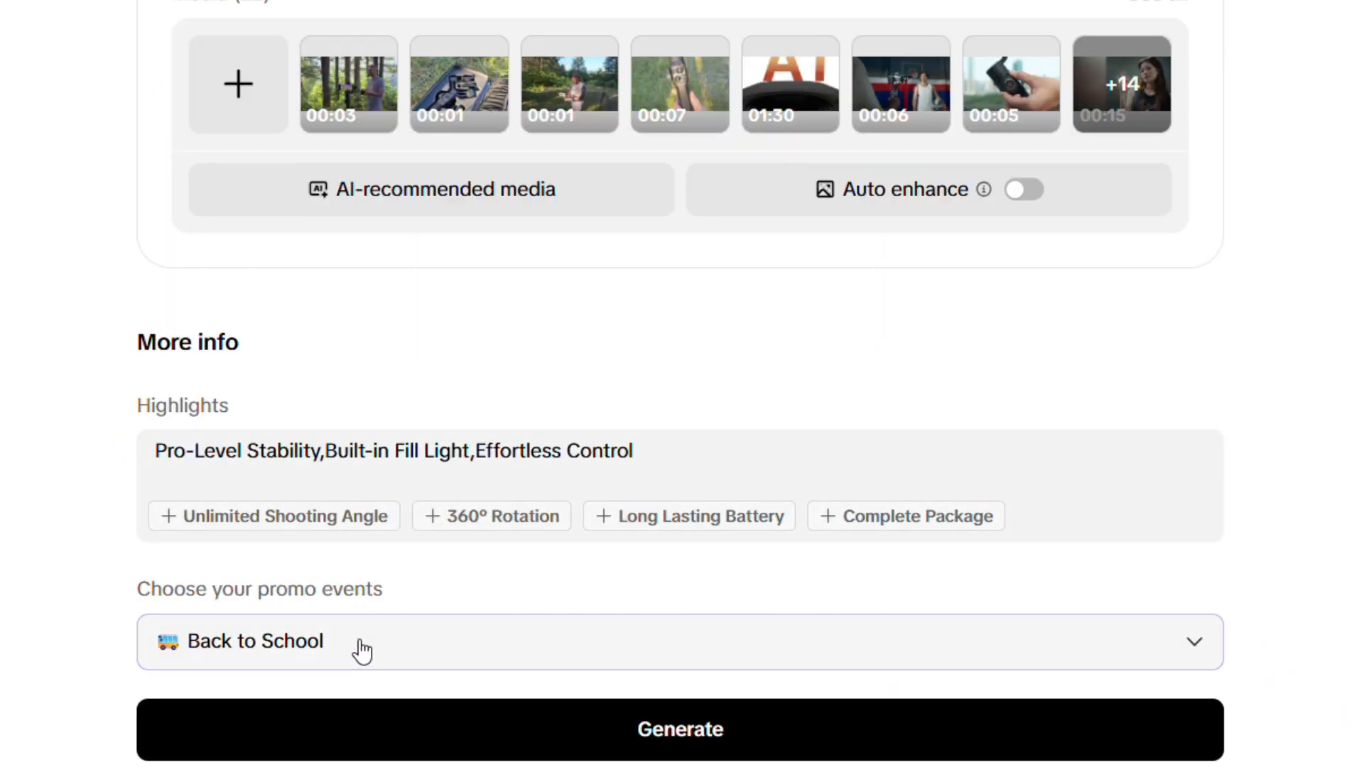
Choose Black Friday as the promo event and add Mobile Filmmakers to the target audience.
{"action": "scroll", "scroll_direction": "down", "scroll_amount": 3}
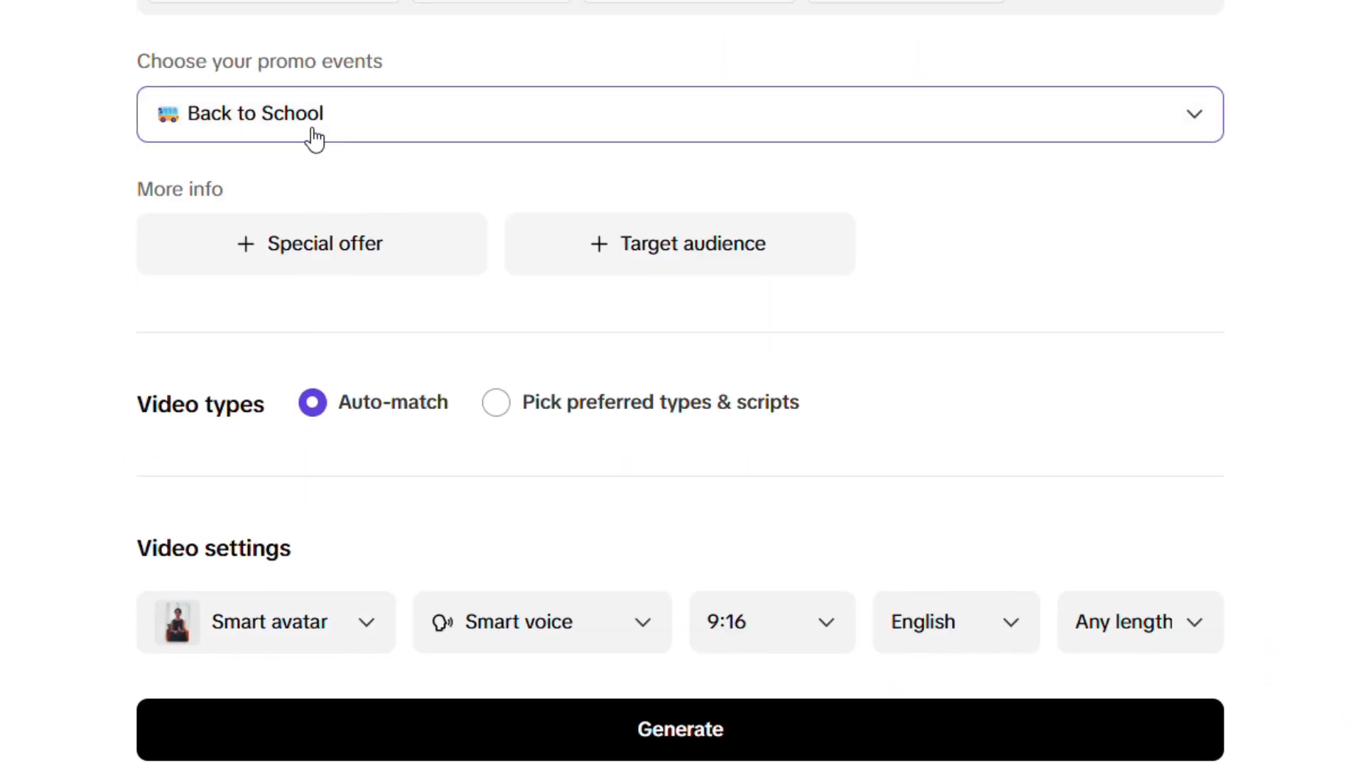
{"action": "left_click", "coordinate": [679, 114]}
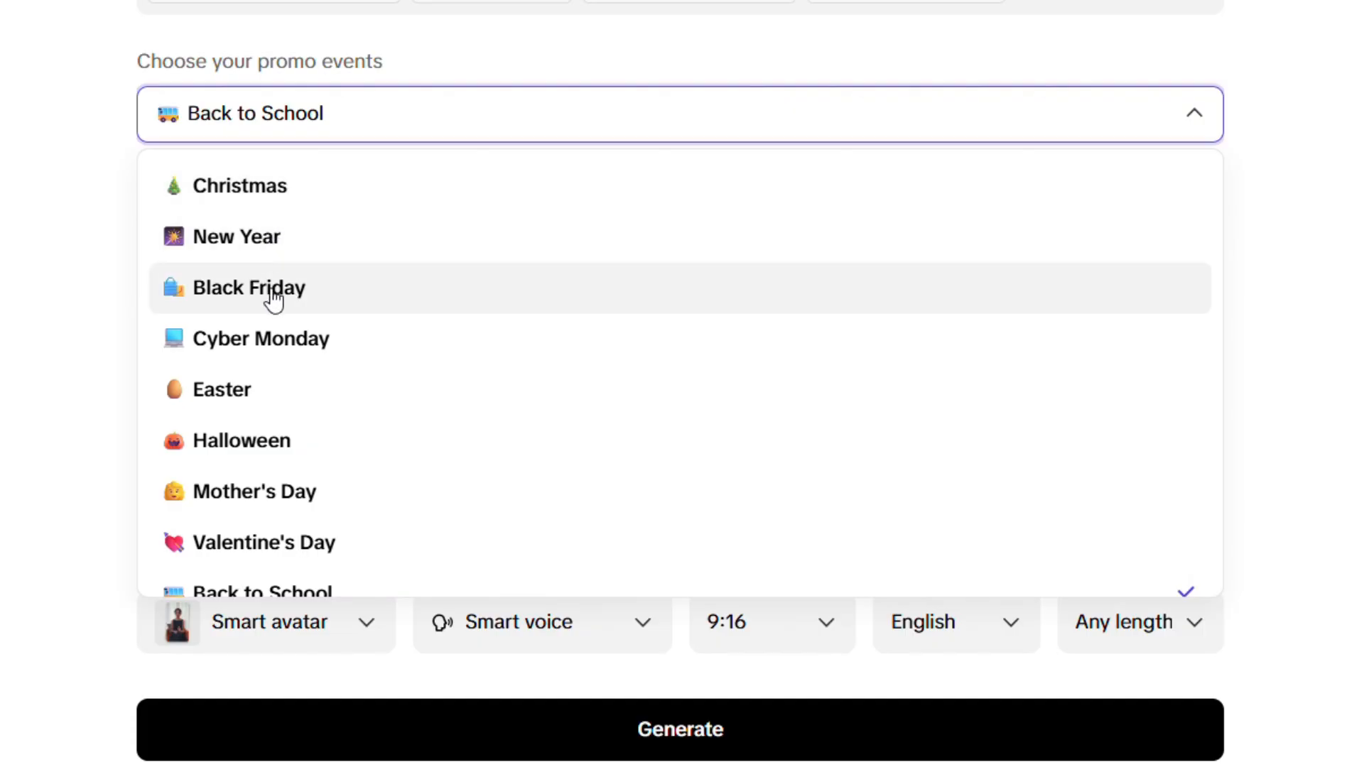
{"action": "left_click", "coordinate": [248, 288]}
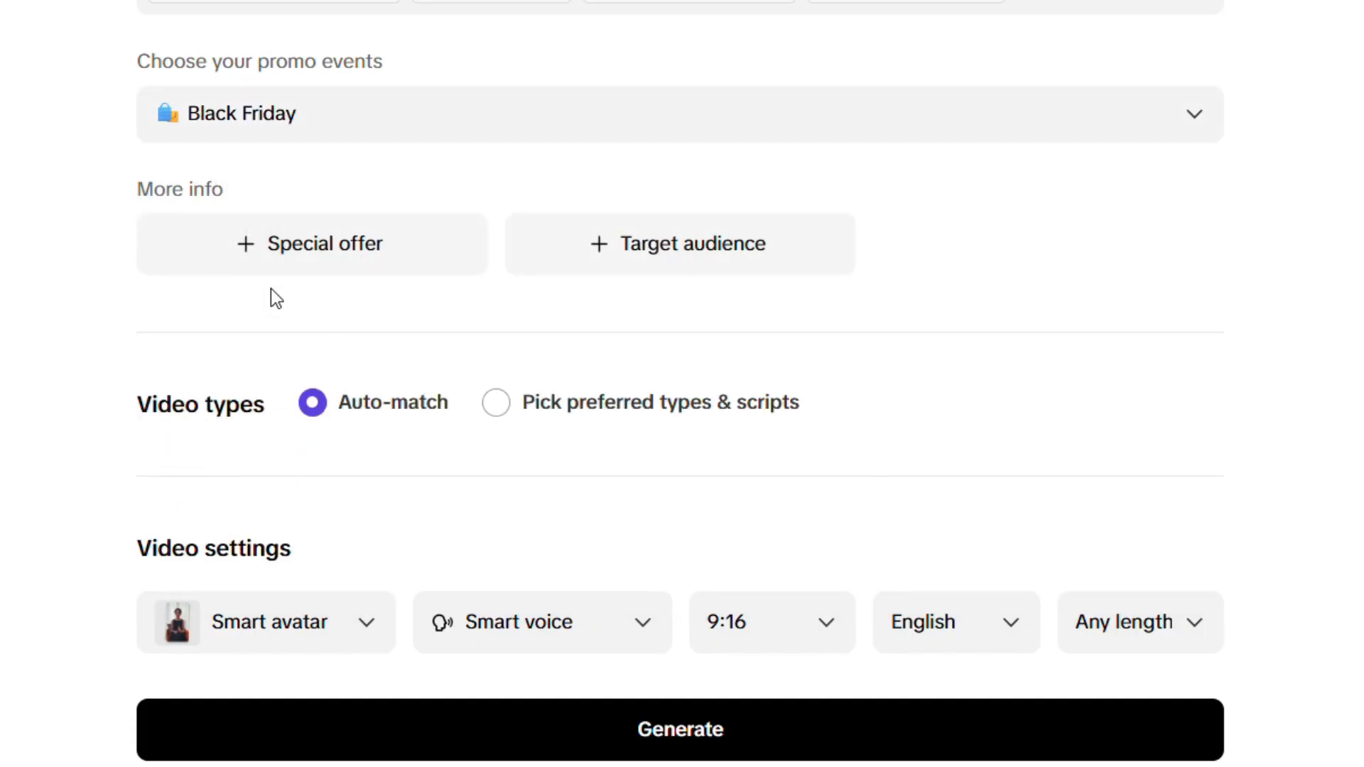
{"action": "mouse_move", "coordinate": [305, 271]}
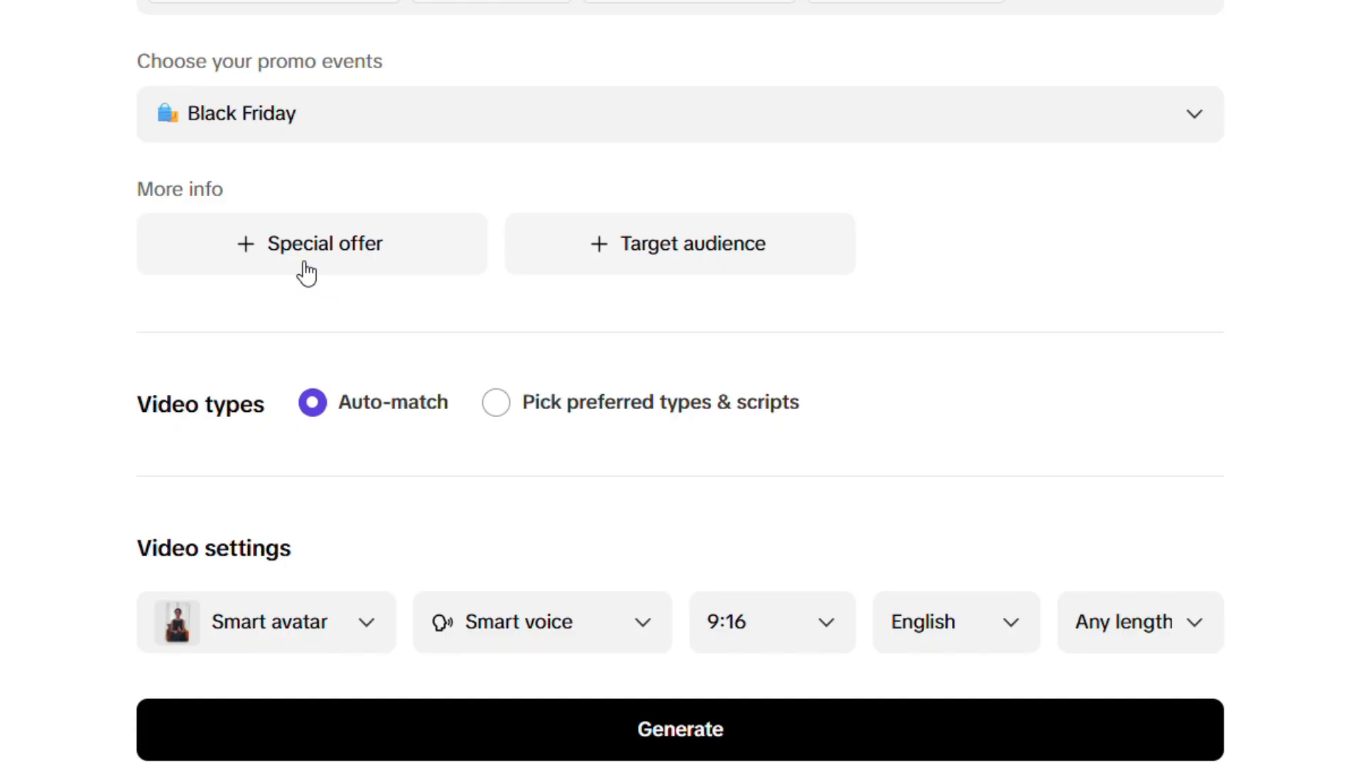
{"action": "mouse_move", "coordinate": [578, 324]}
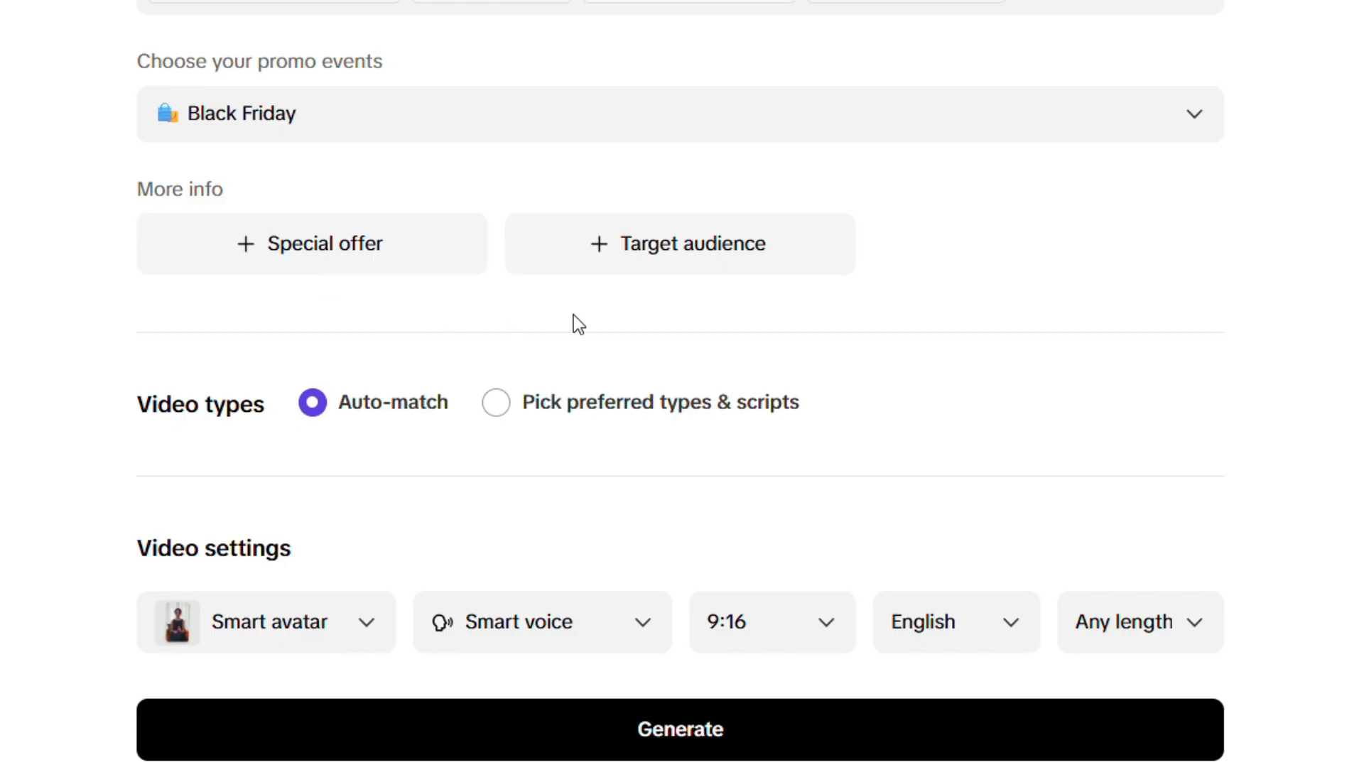
{"action": "left_click", "coordinate": [681, 244]}
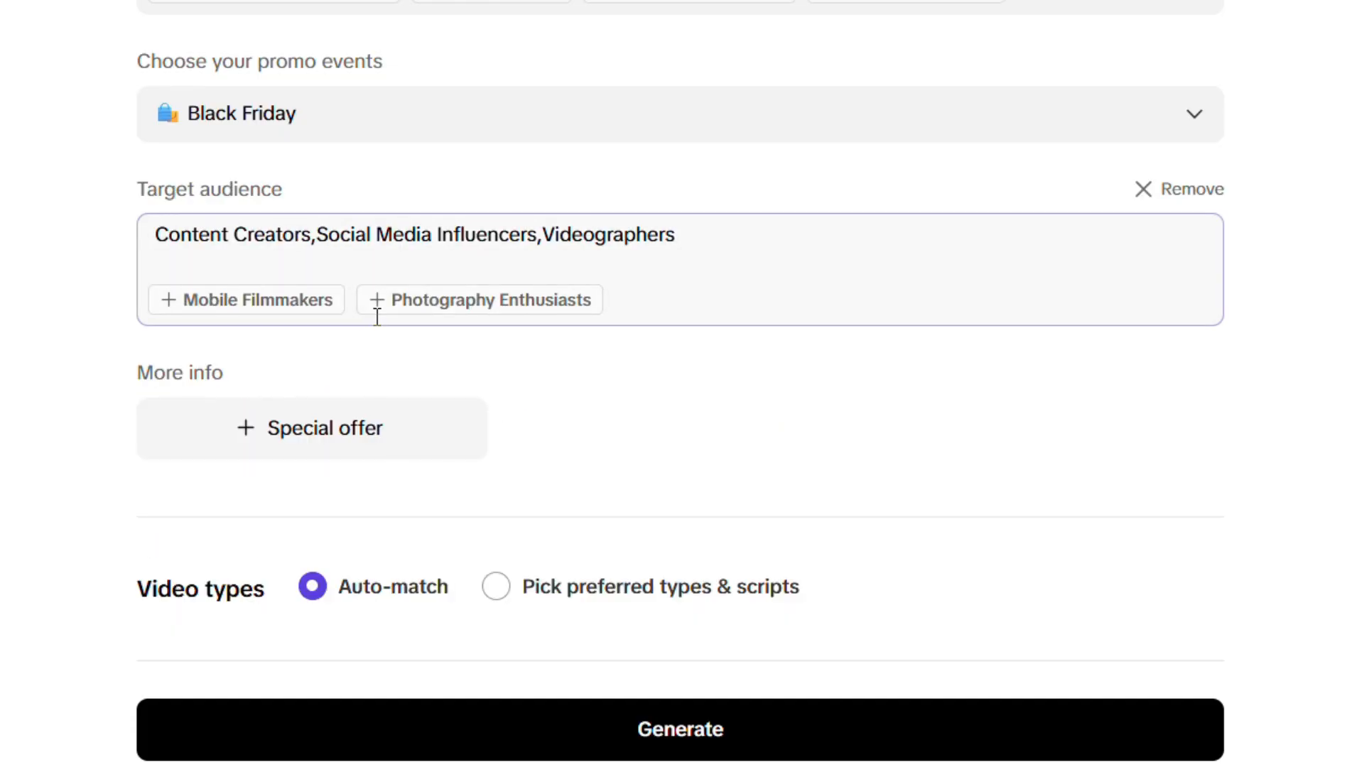
{"action": "left_click", "coordinate": [245, 299]}
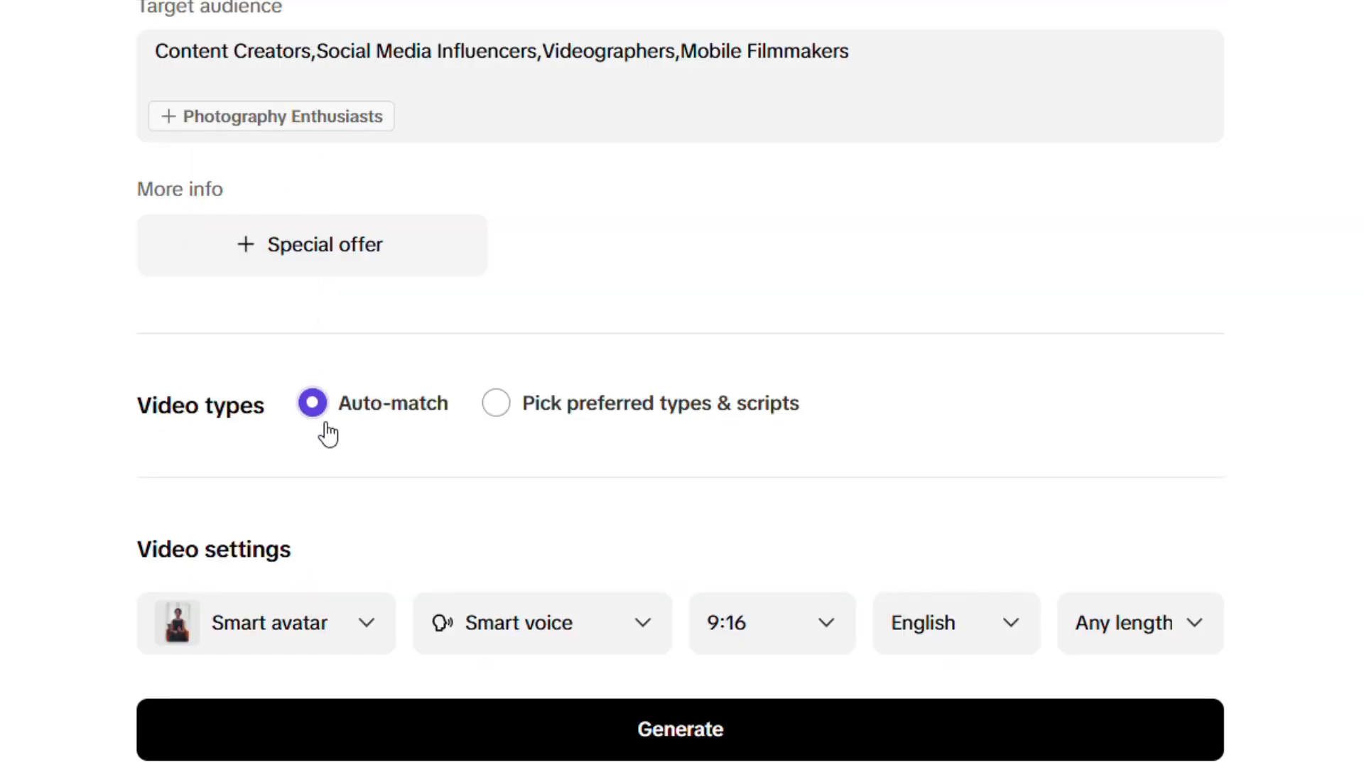
{"action": "left_click", "coordinate": [265, 623]}
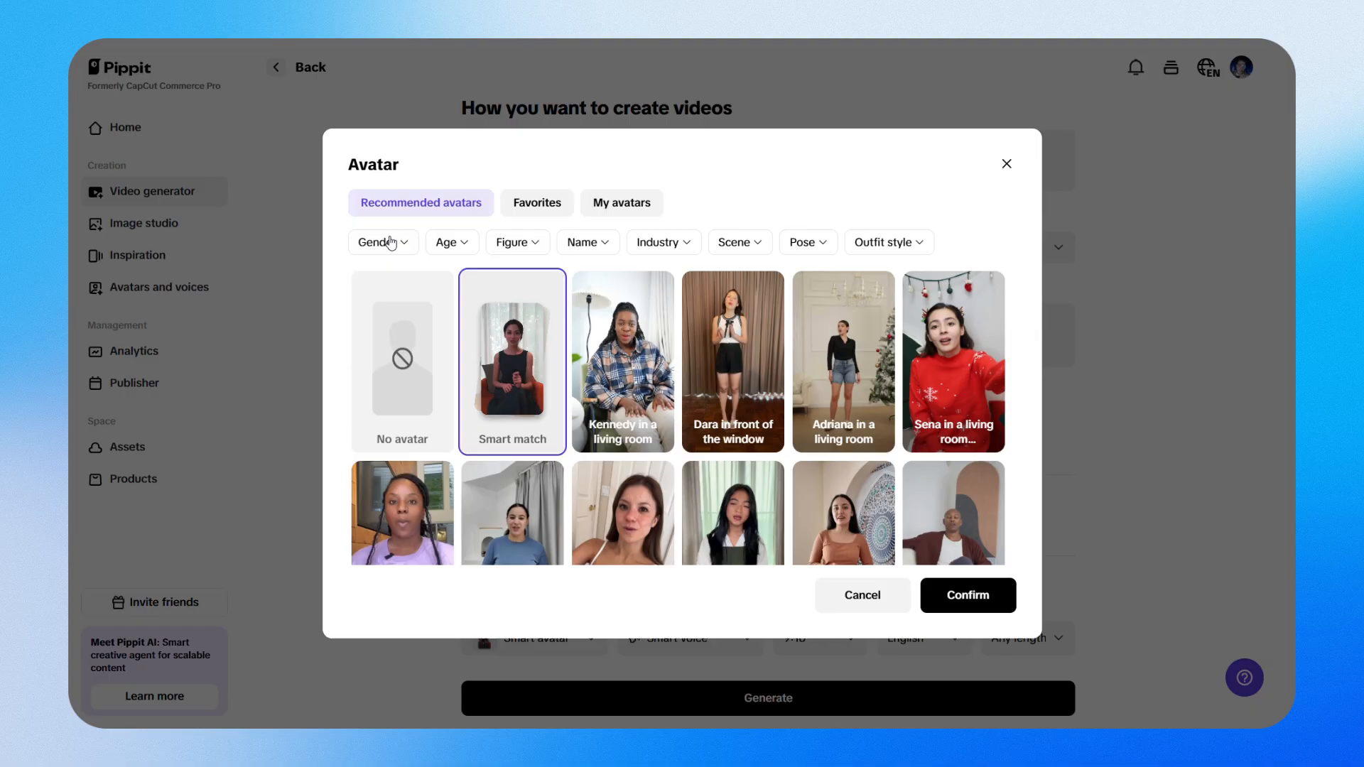
Filter avatars to male presenters, then generate 9:16 English ~15s videos with smart avatar and voice.
{"action": "left_click", "coordinate": [383, 241]}
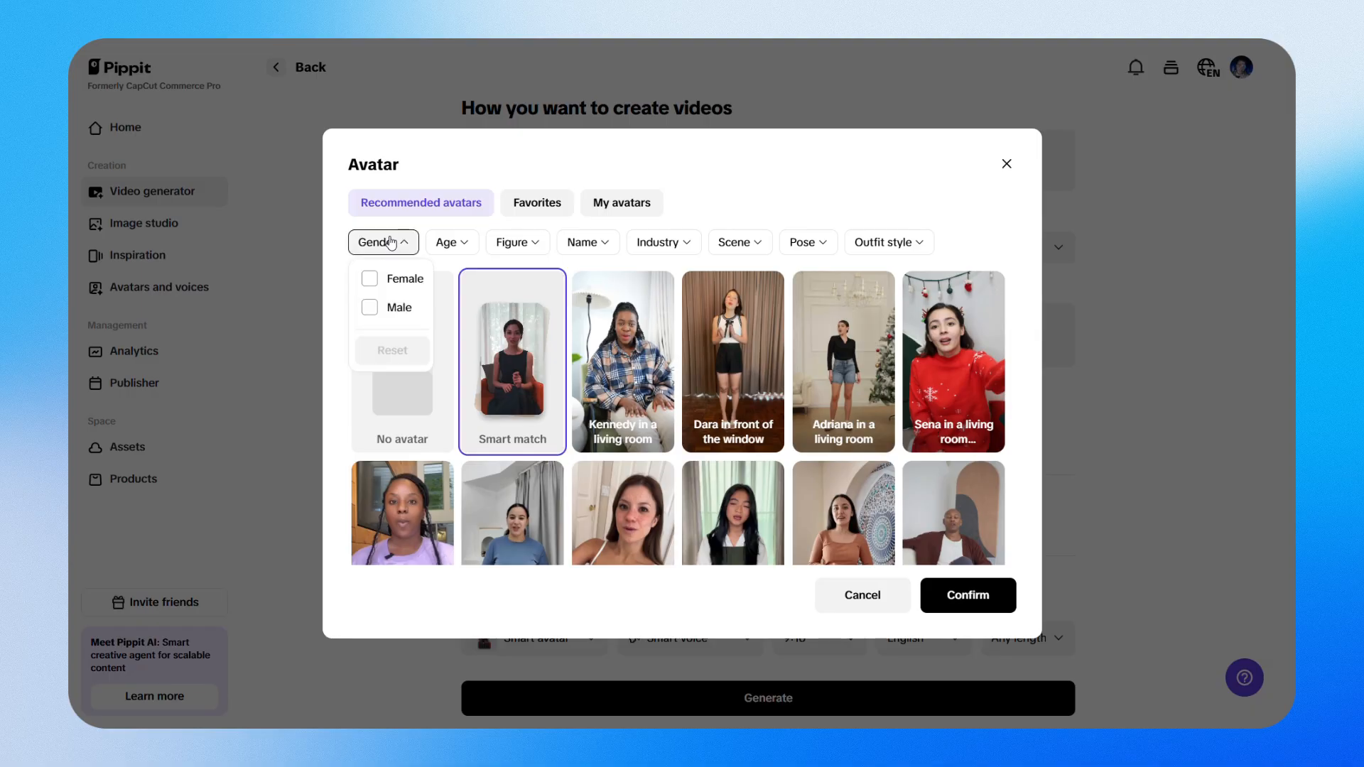
{"action": "left_click", "coordinate": [399, 307]}
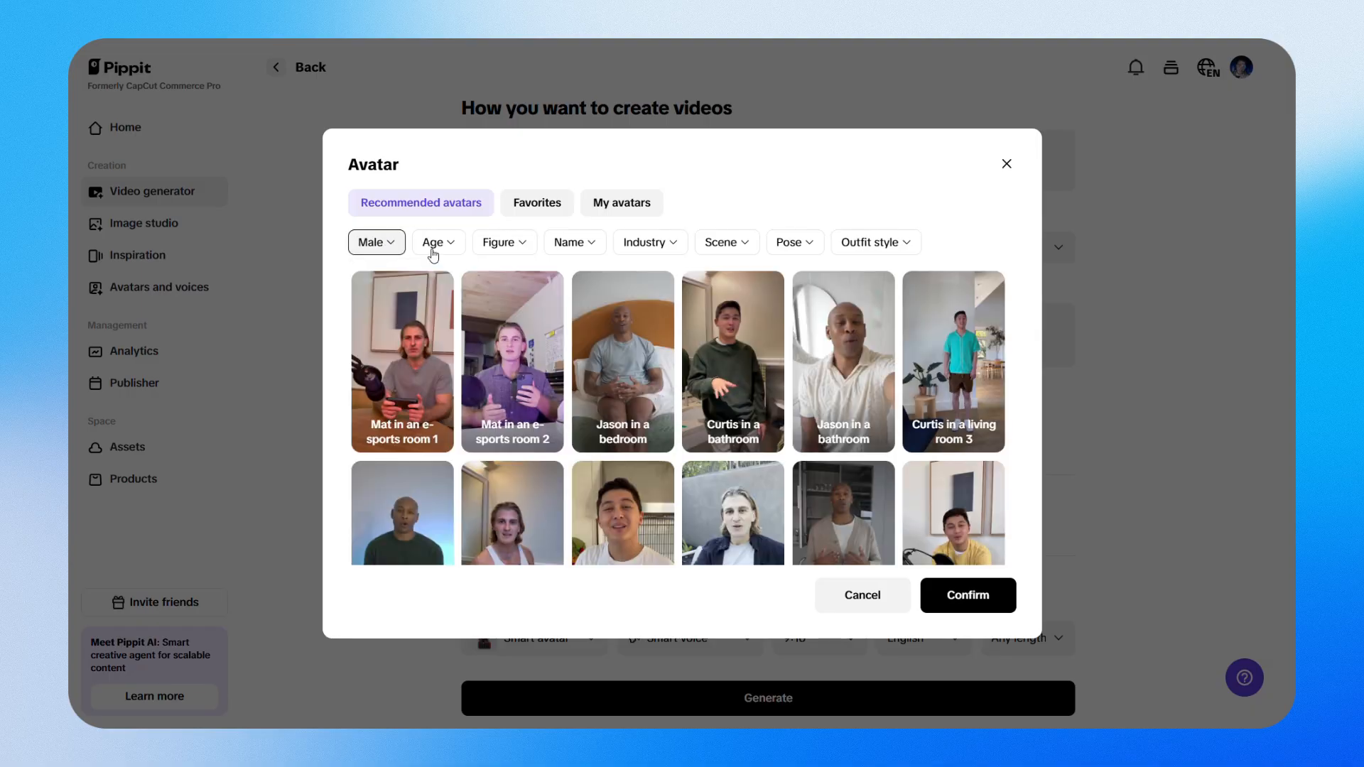
{"action": "left_click", "coordinate": [649, 241]}
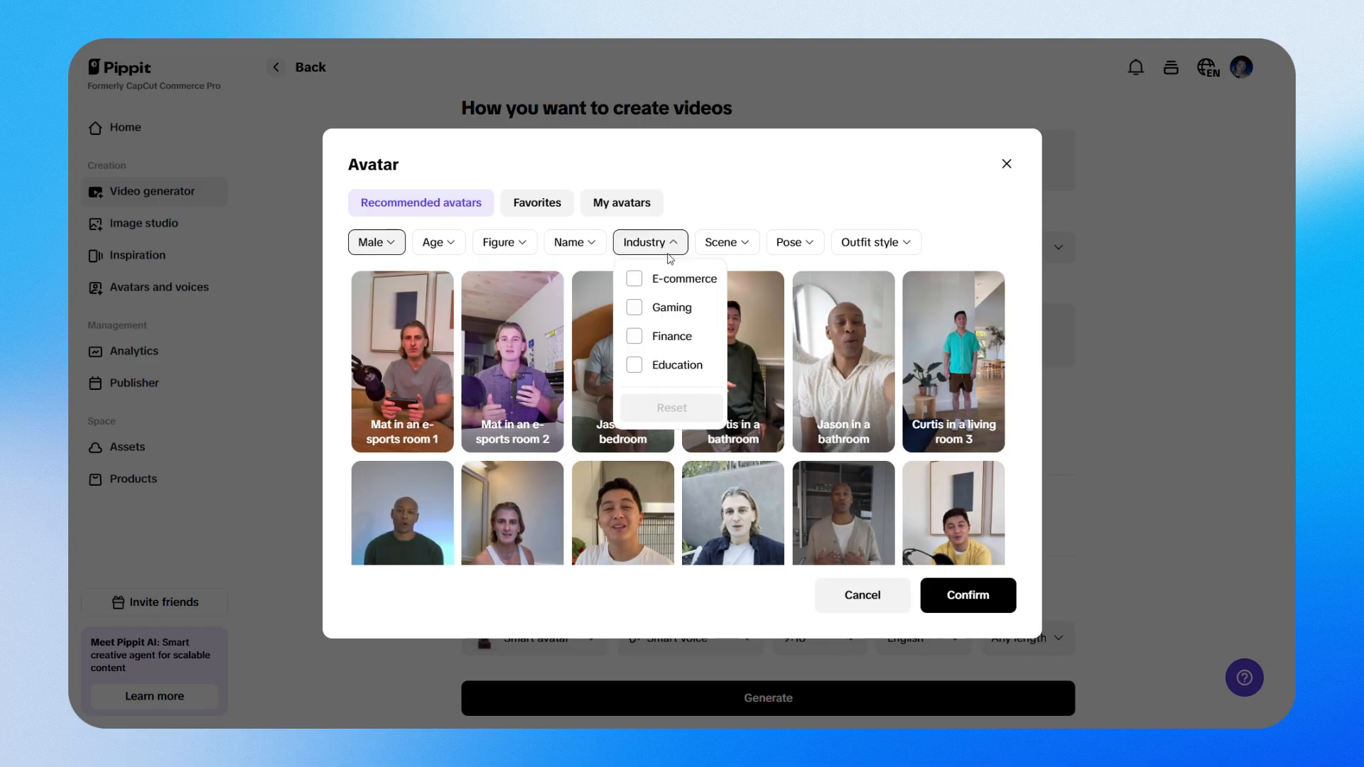
{"action": "left_click", "coordinate": [724, 241]}
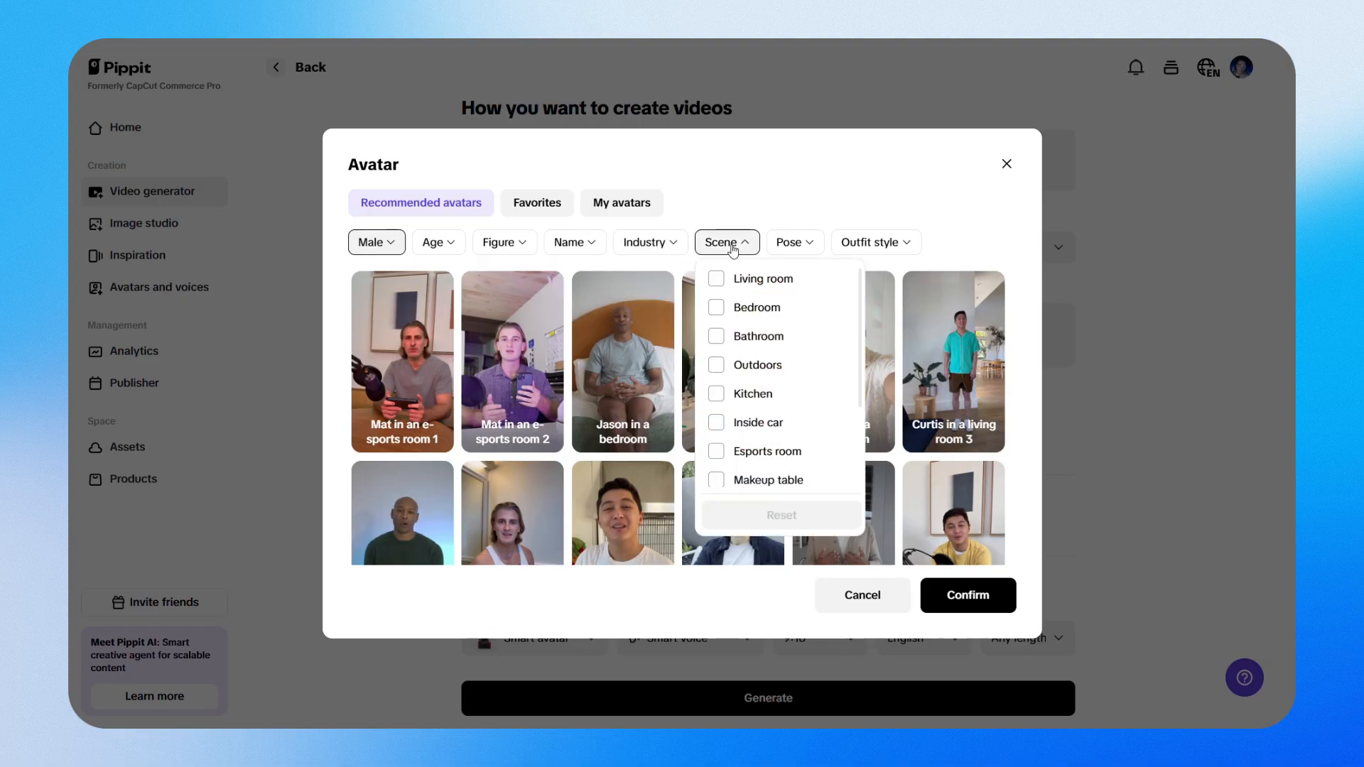
{"action": "left_click", "coordinate": [750, 278]}
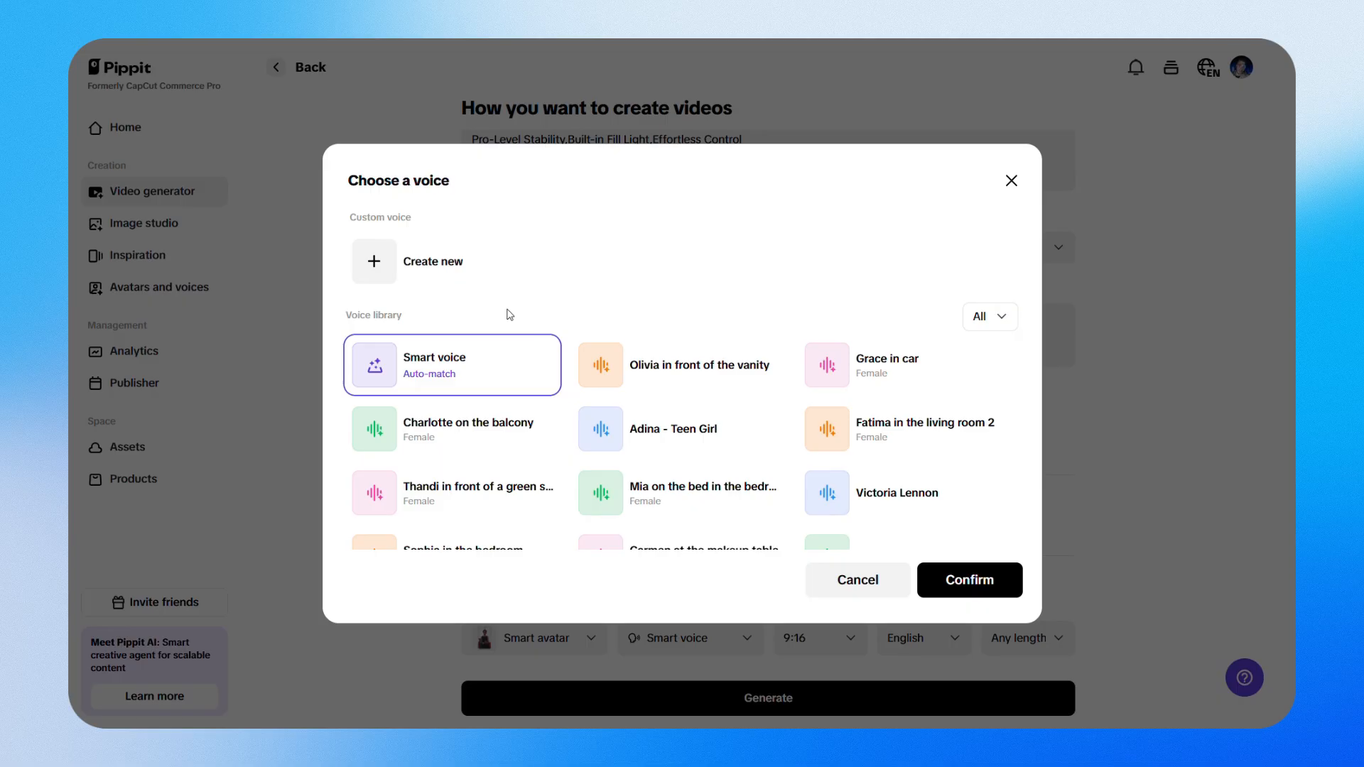
{"action": "mouse_move", "coordinate": [462, 284]}
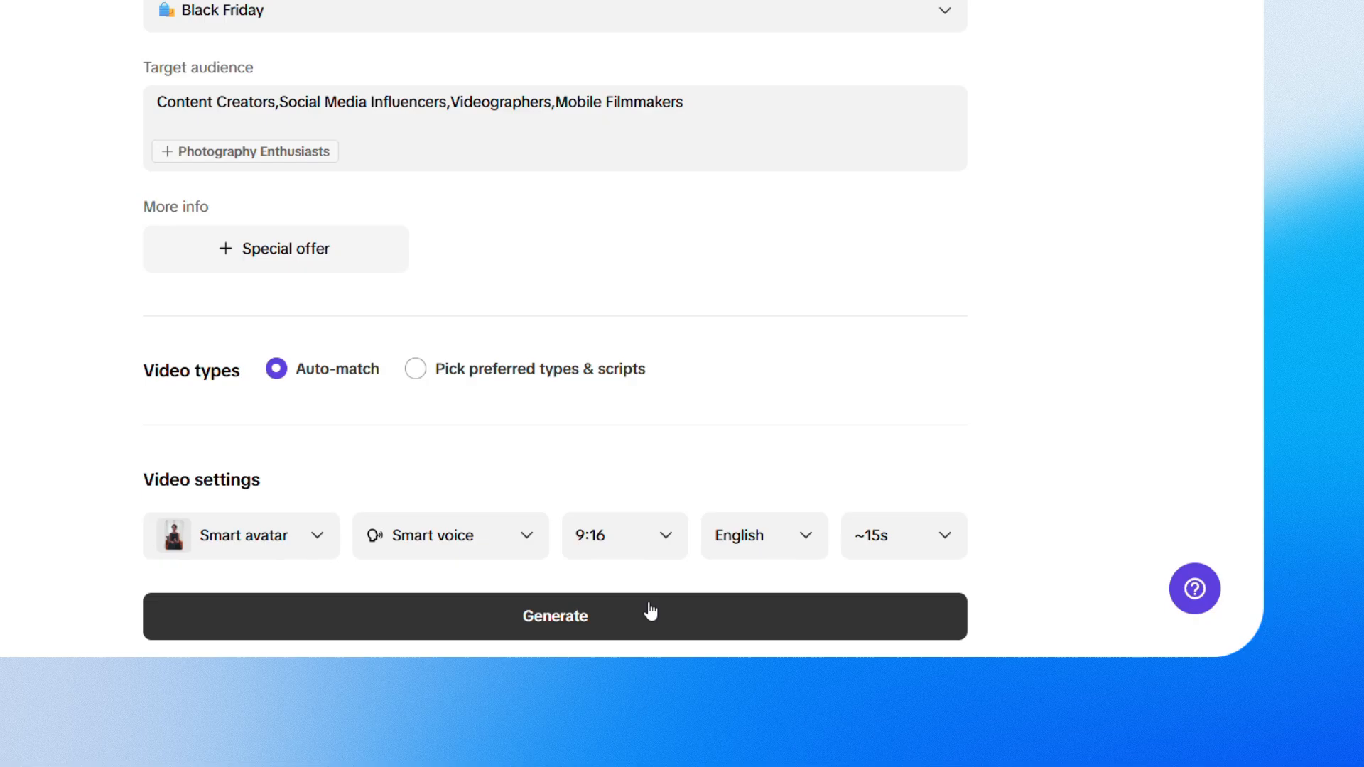
{"action": "left_click", "coordinate": [554, 616]}
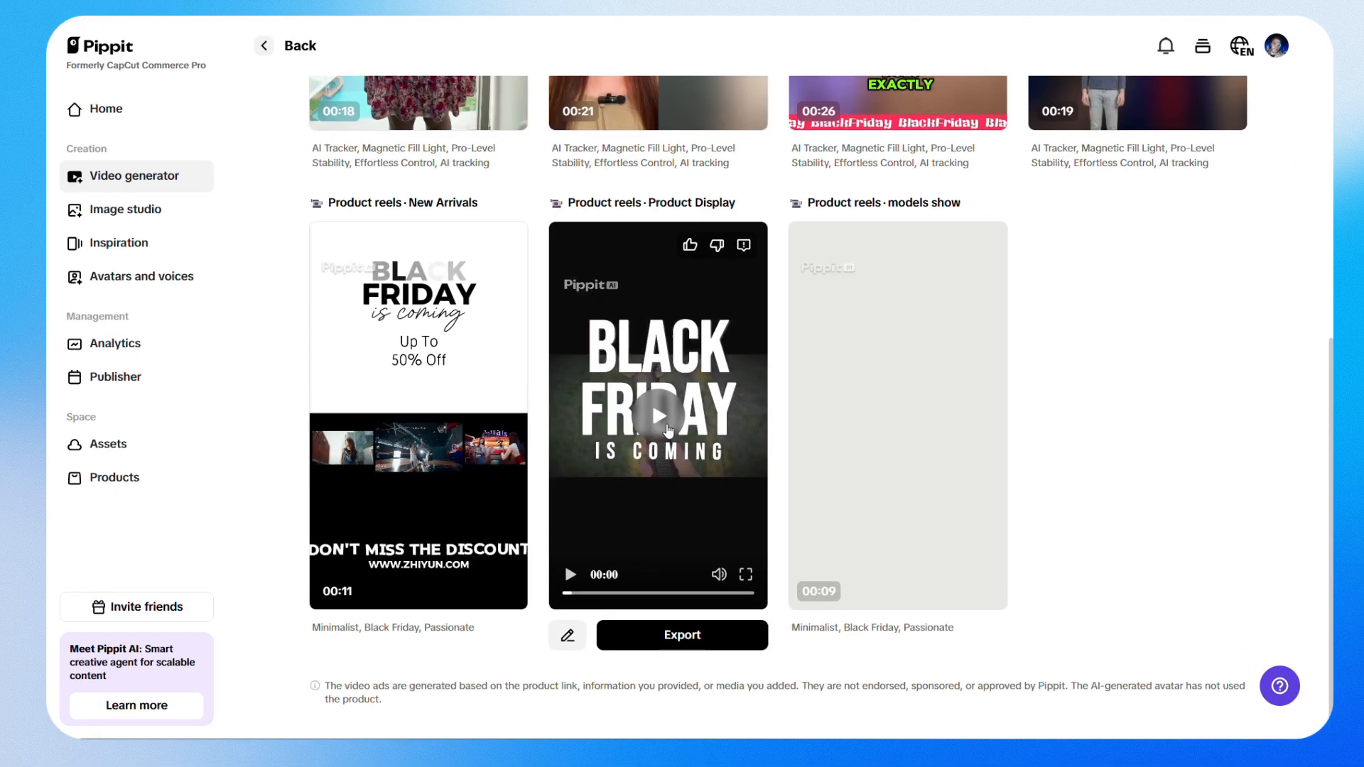
Preview the Black Friday product display reel, then start editing the first balcony video.
{"action": "left_click", "coordinate": [659, 412]}
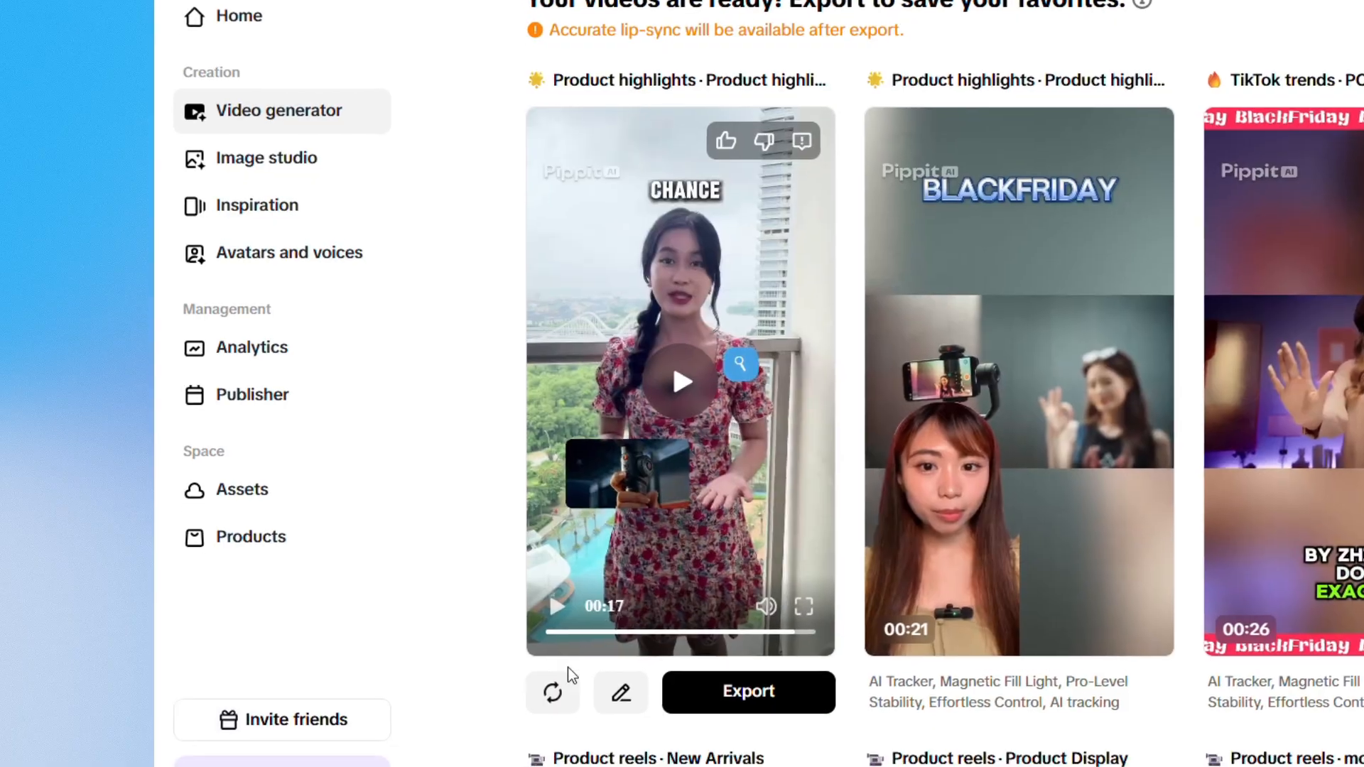
{"action": "scroll", "scroll_direction": "down", "scroll_amount": 3}
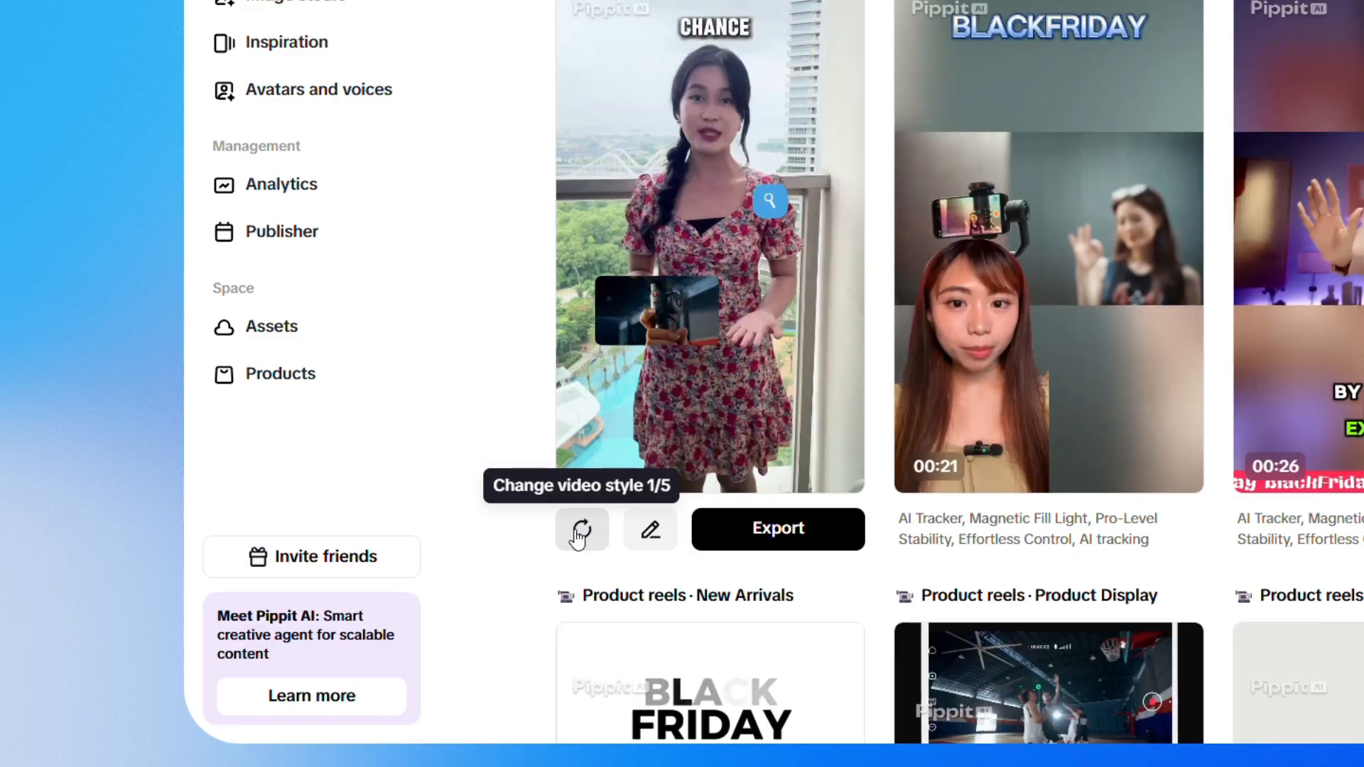
{"action": "mouse_move", "coordinate": [650, 530]}
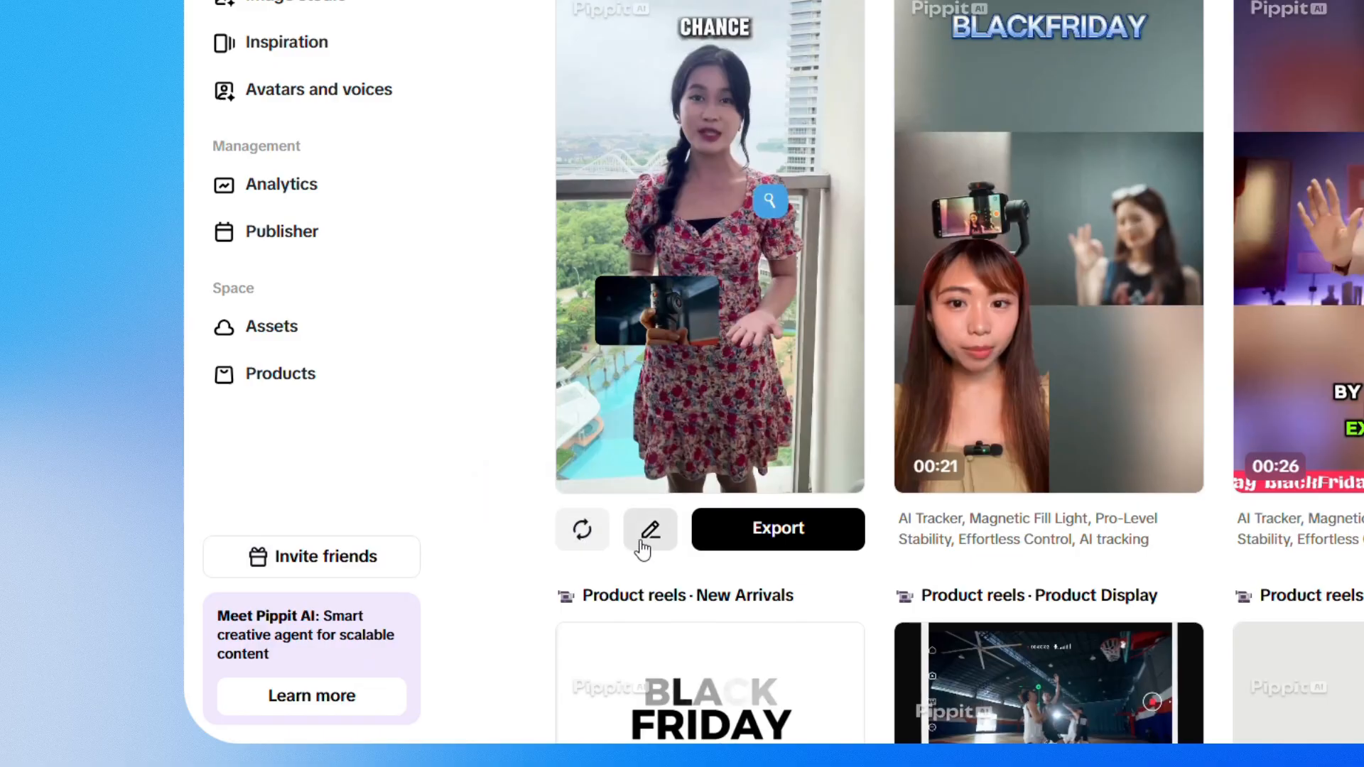
{"action": "left_click", "coordinate": [649, 529]}
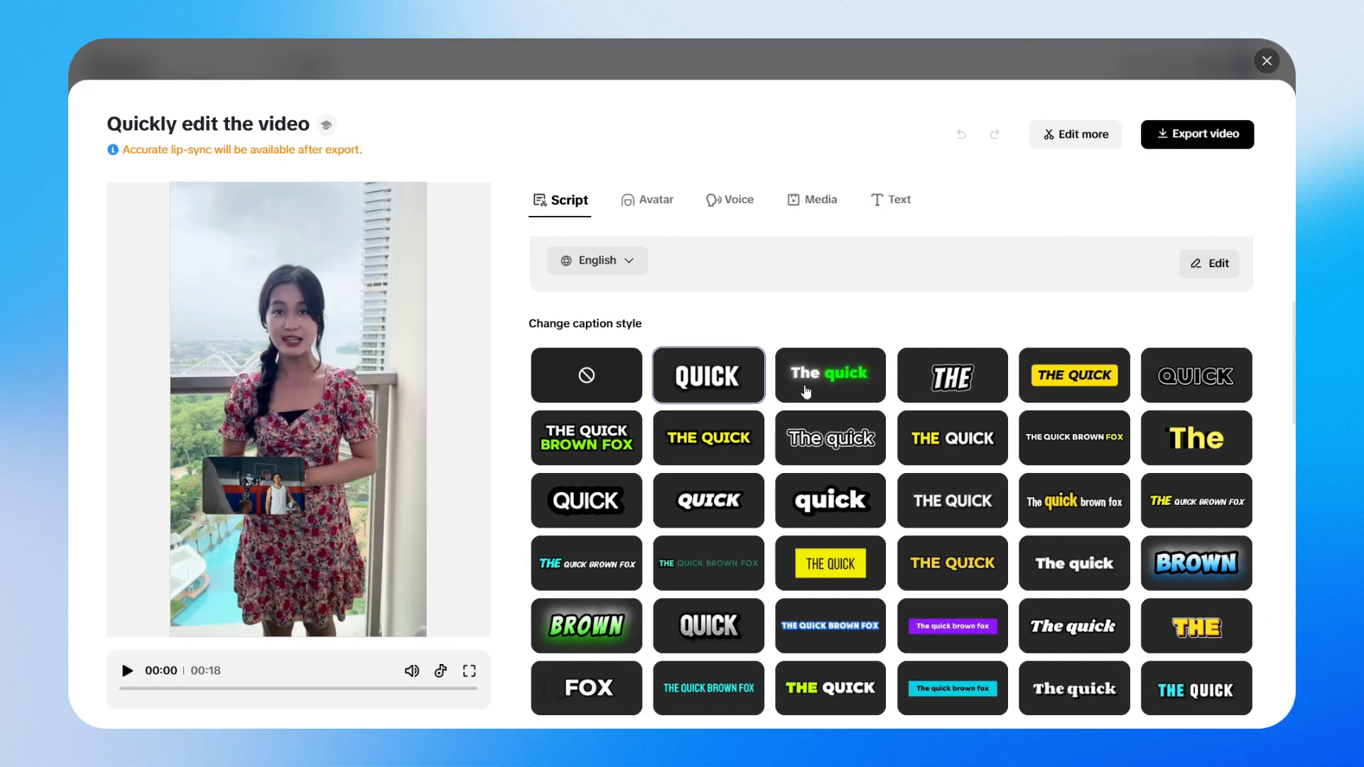
Swap the presenter for the man outdoors, then open the Technological Style Branding for Game template.
{"action": "left_click", "coordinate": [654, 199]}
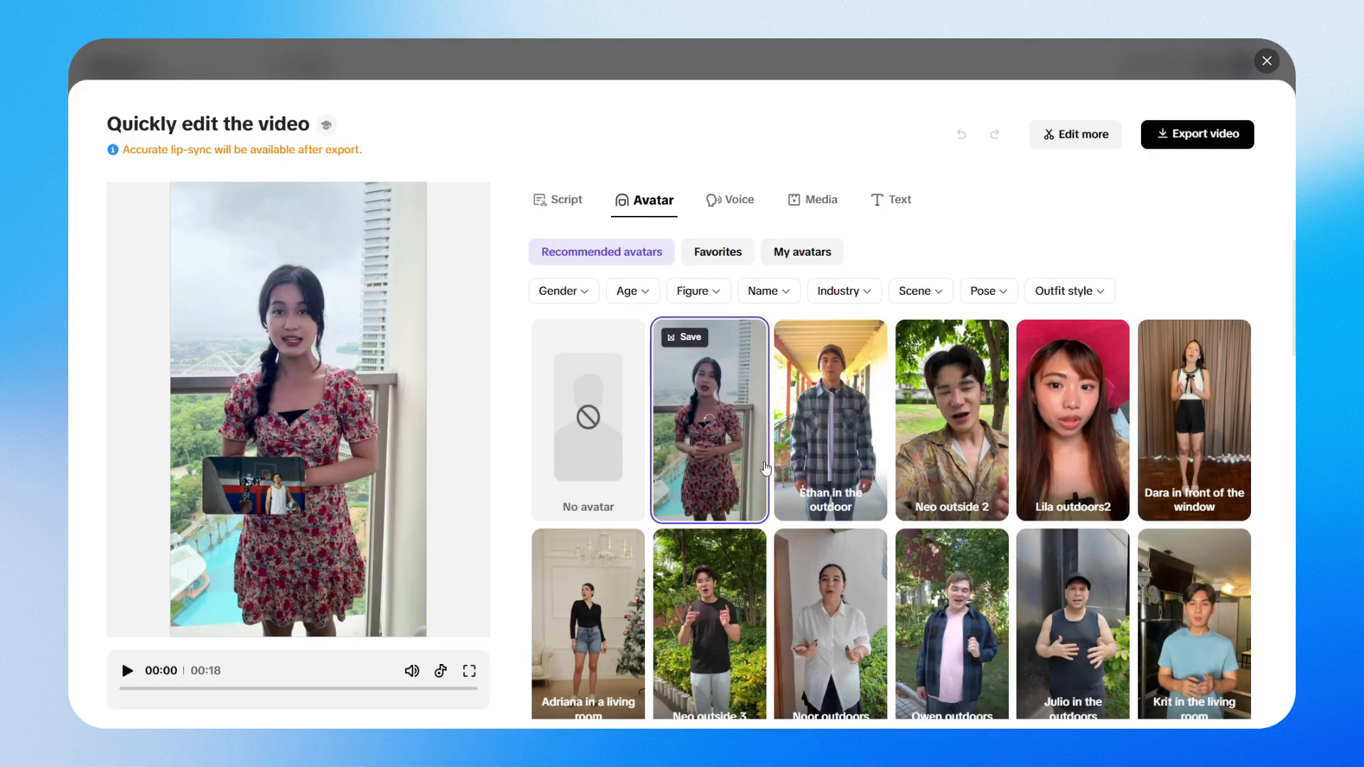
{"action": "left_click", "coordinate": [737, 199]}
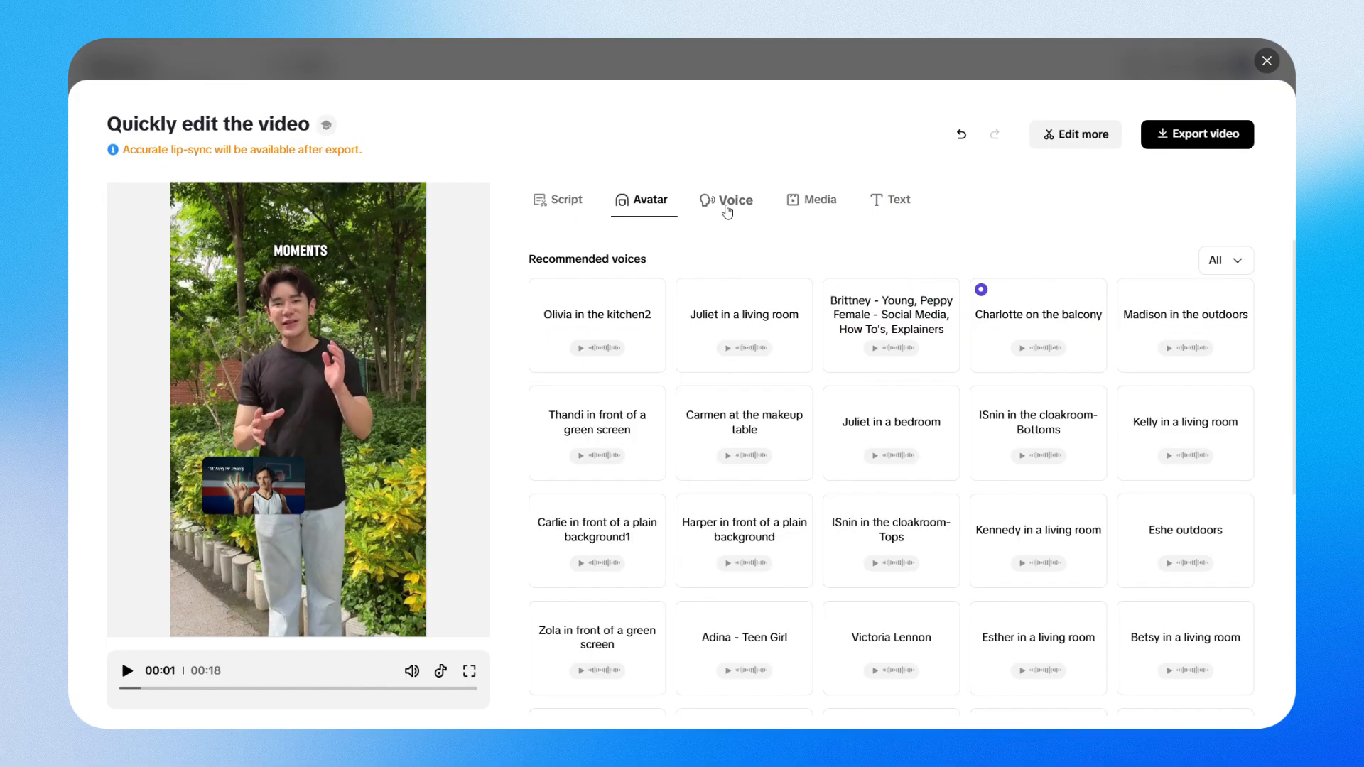
{"action": "left_click", "coordinate": [735, 199]}
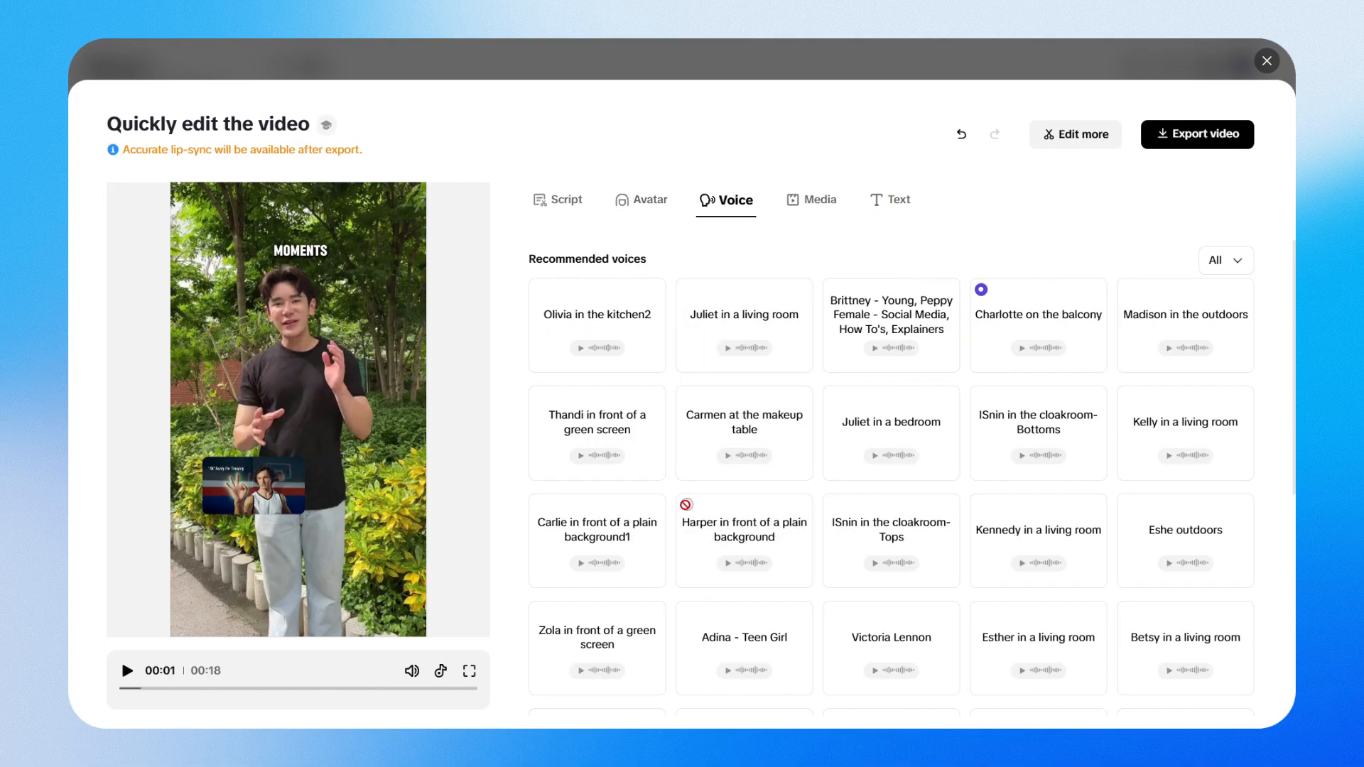
{"action": "left_click", "coordinate": [809, 199]}
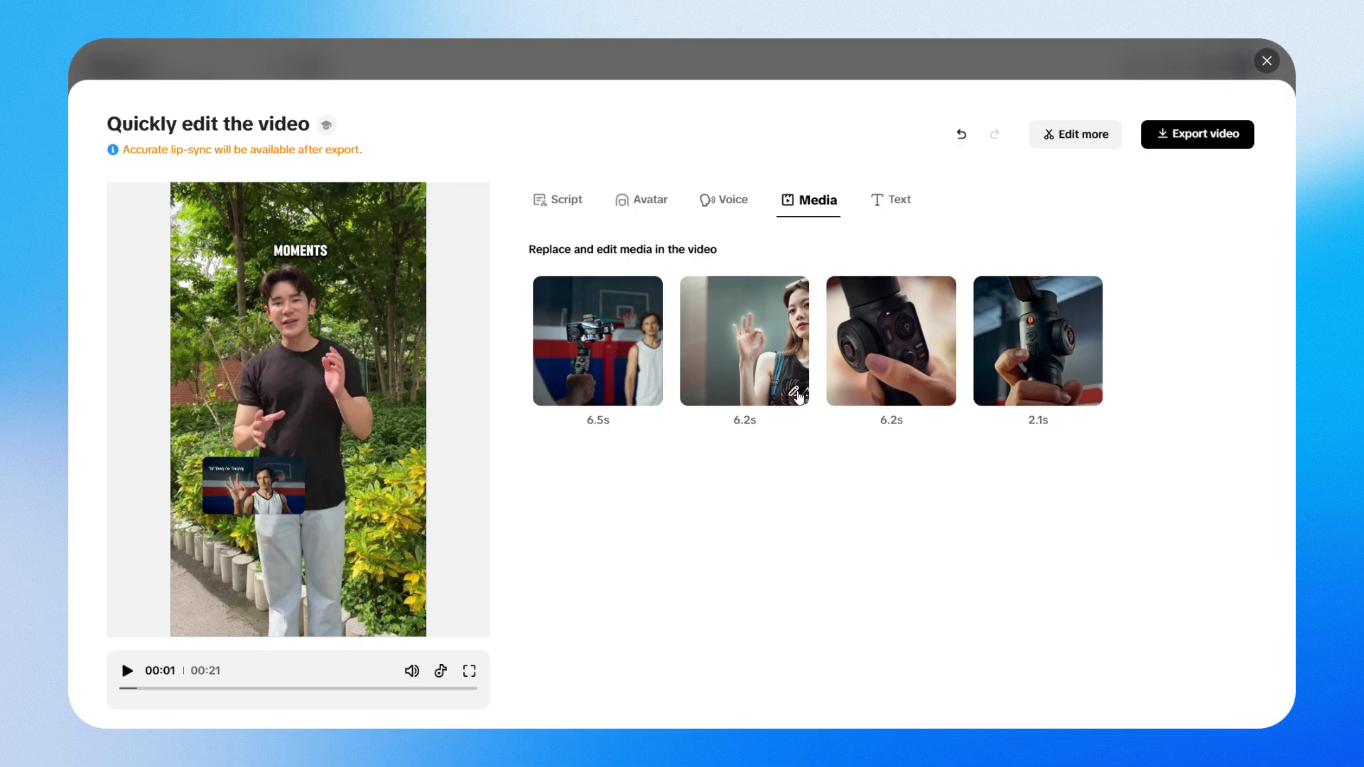
{"action": "left_click", "coordinate": [886, 199]}
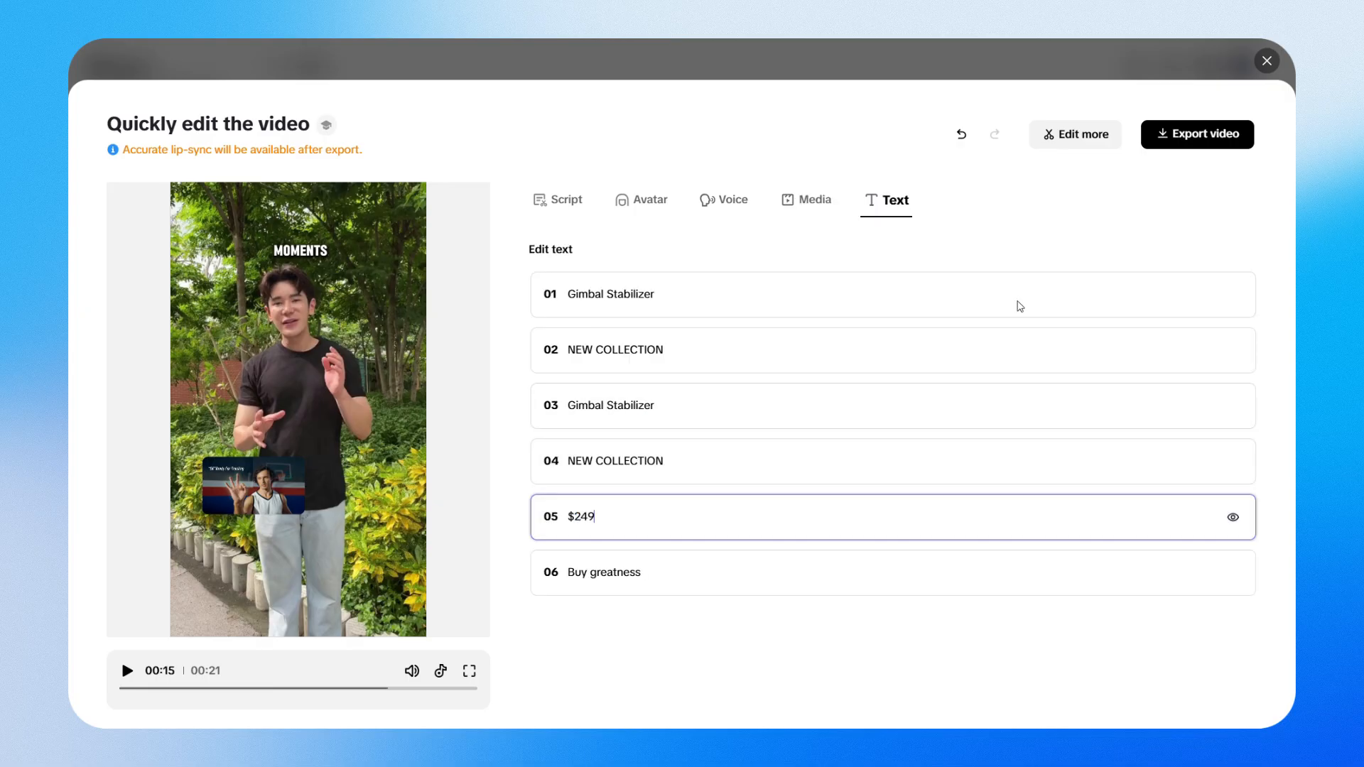
{"action": "left_click", "coordinate": [1197, 134]}
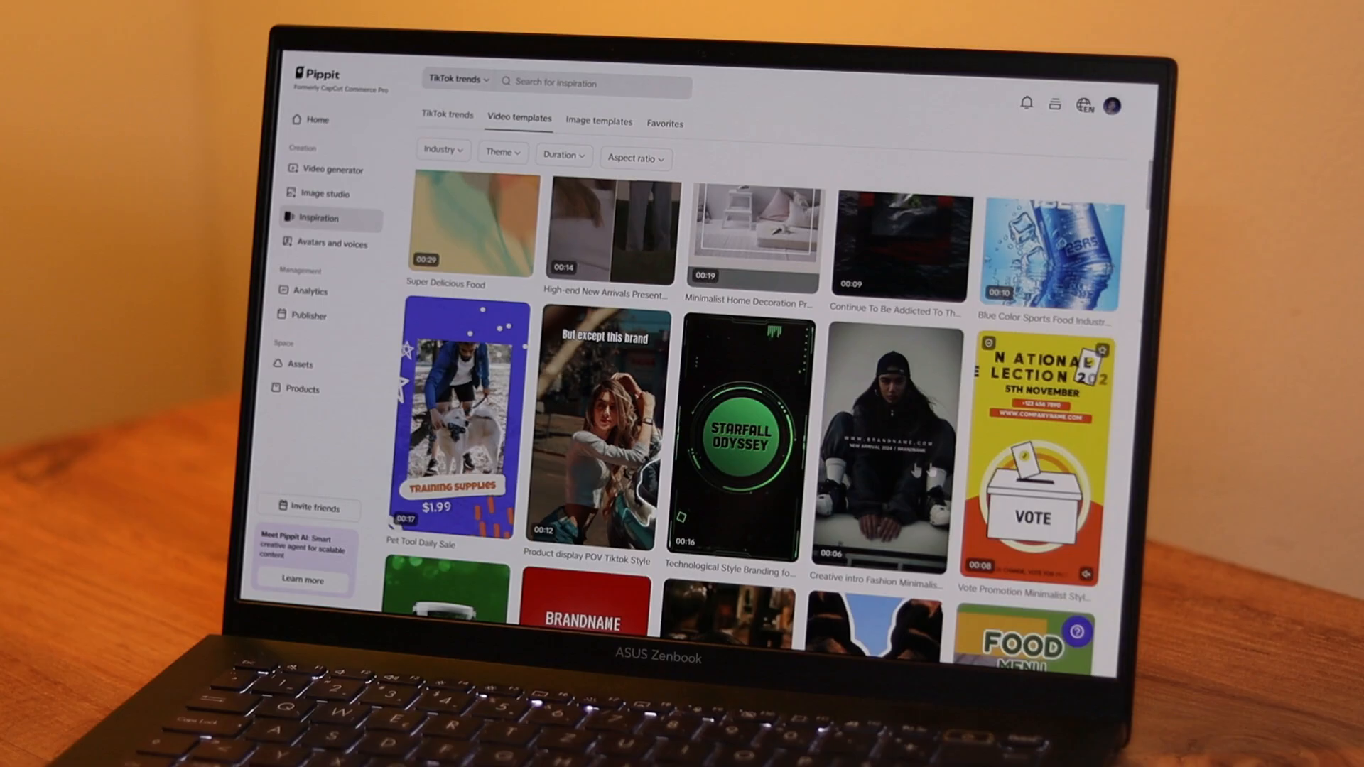
{"action": "left_click", "coordinate": [743, 435]}
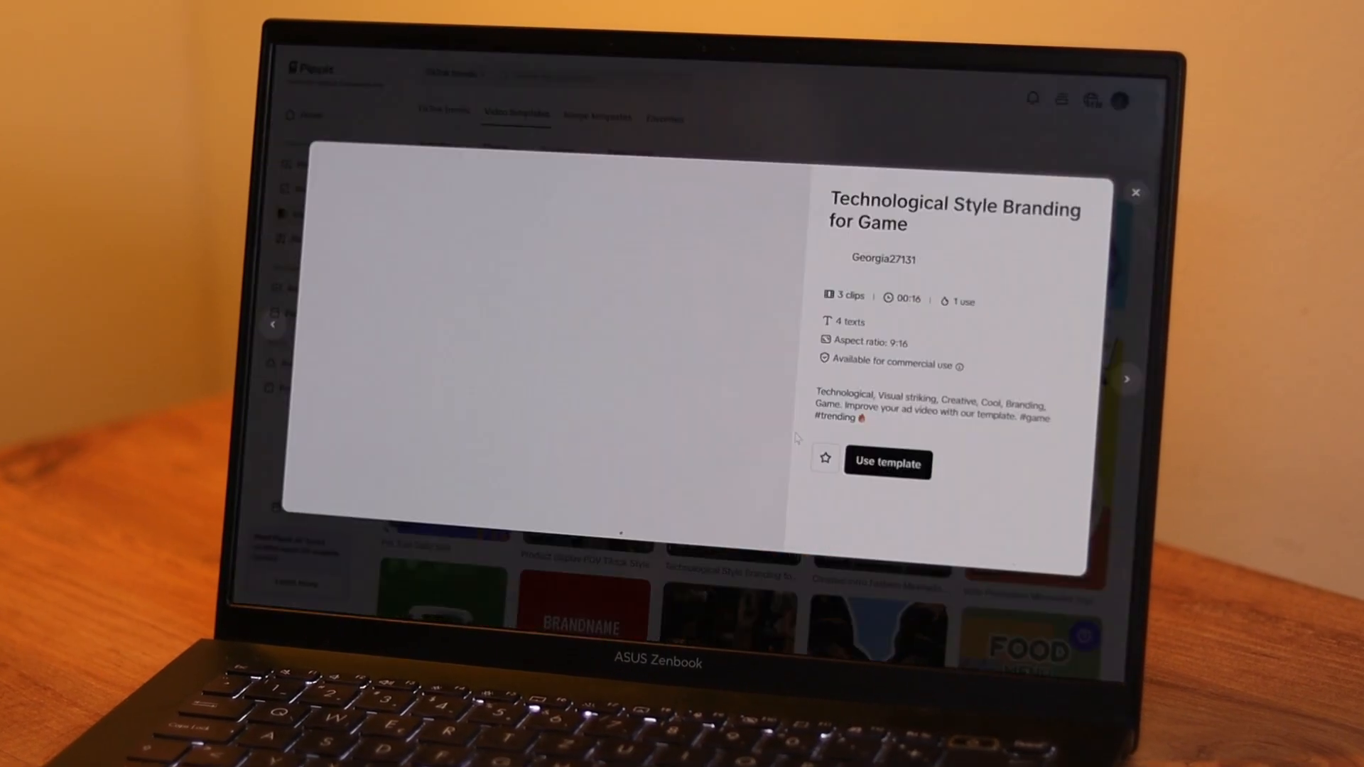